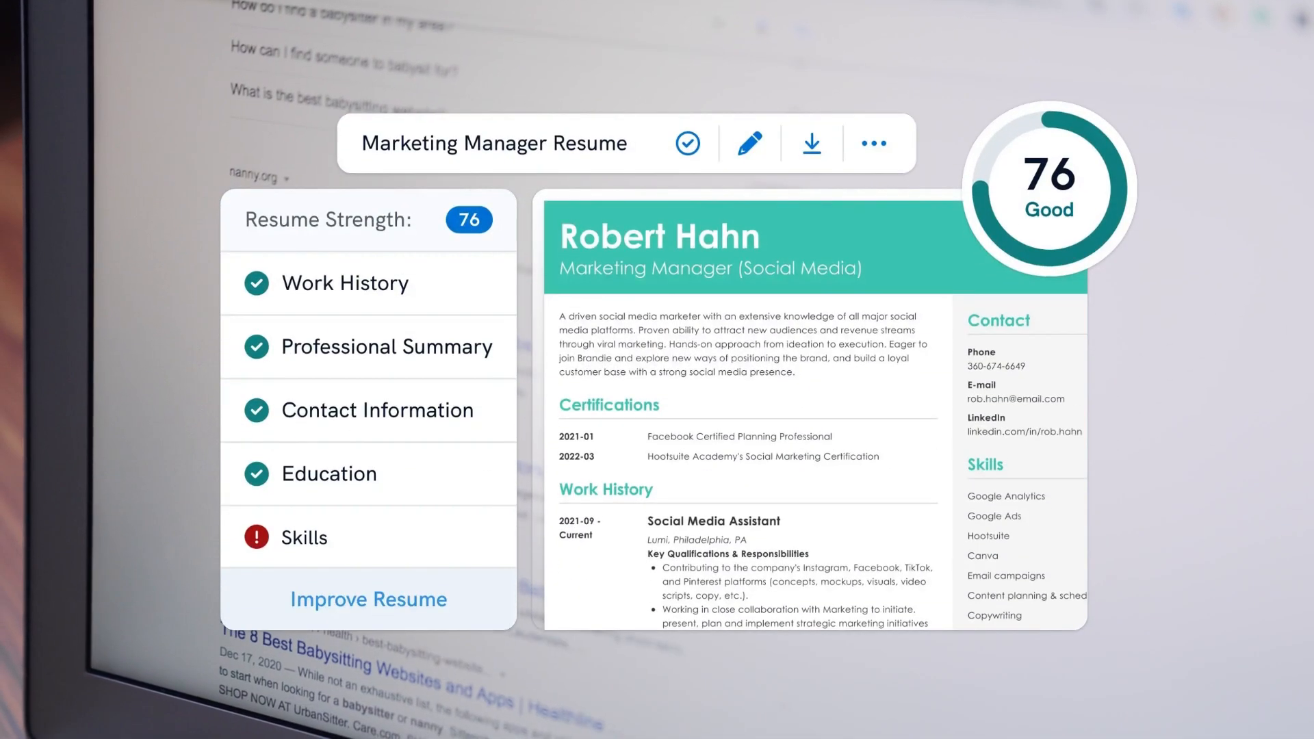
- Scroll down the Tublian landing page past the tagline
scroll("down", 3)
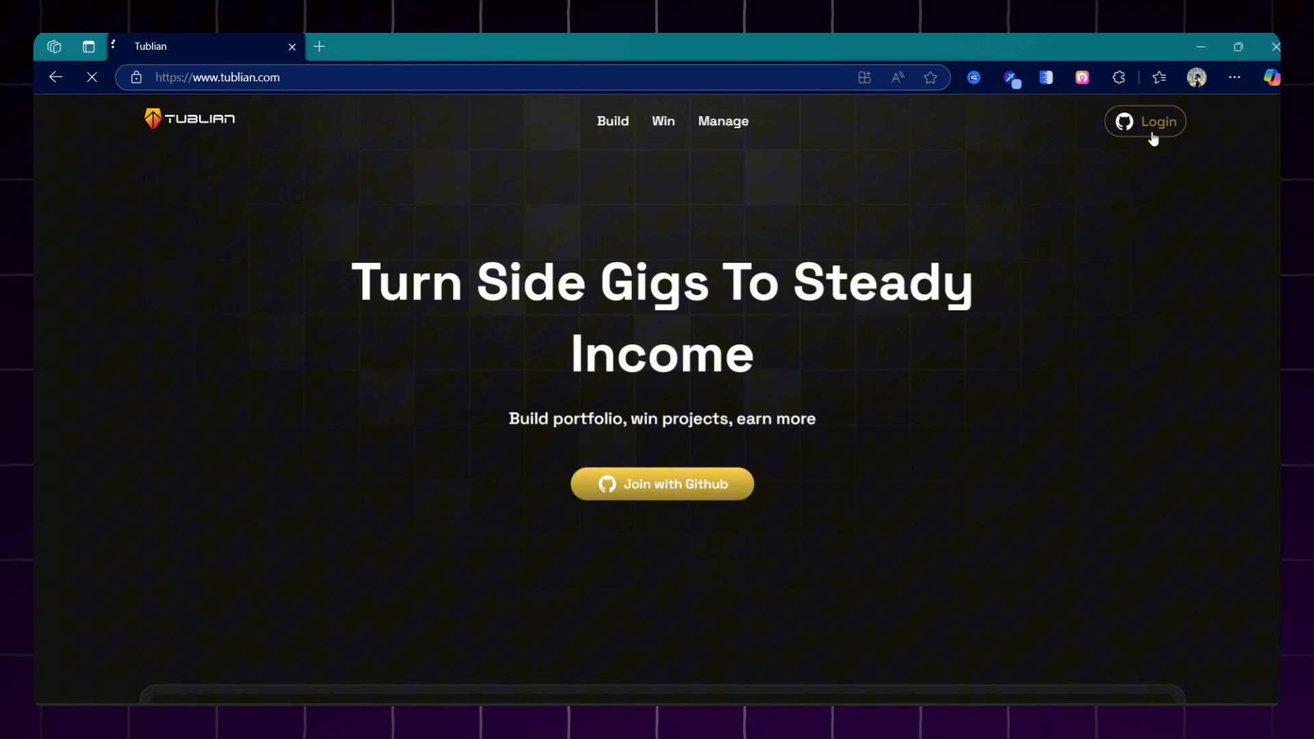
- Log in and reach your own profile page via the avatar account options
left_click(661, 484)
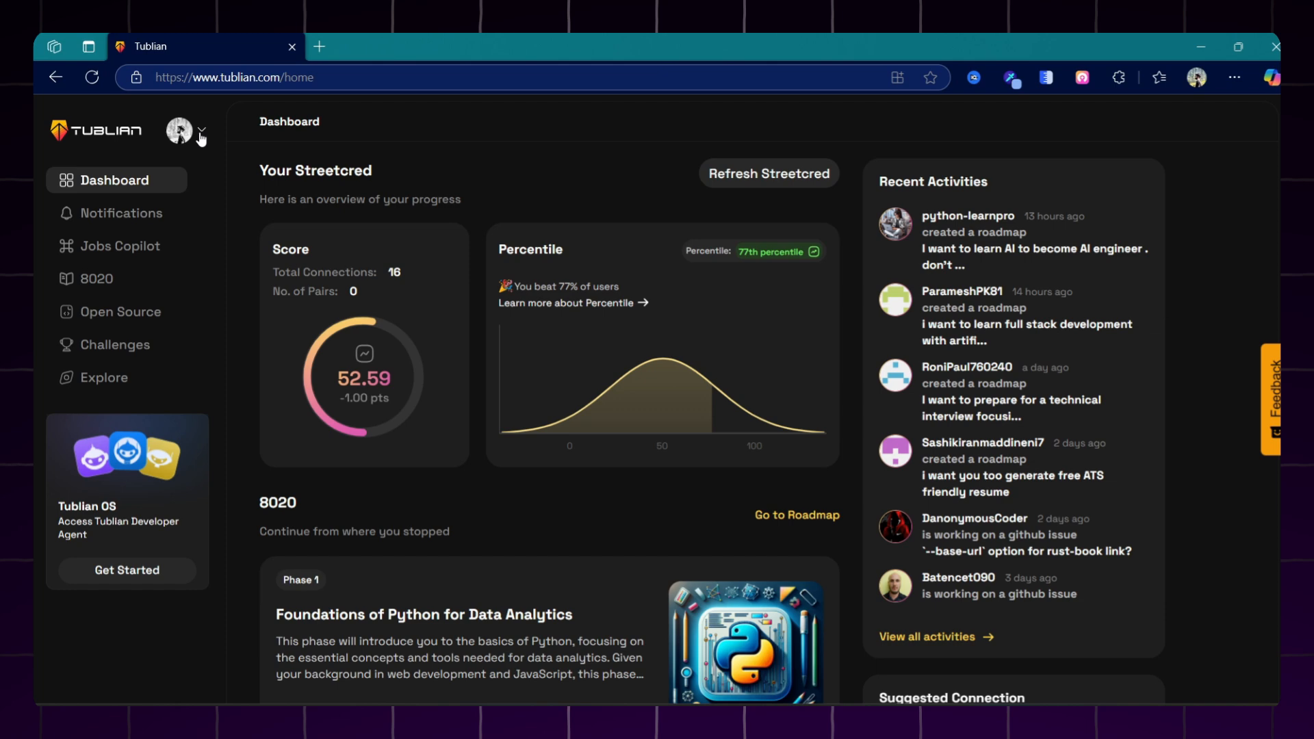
left_click(119, 245)
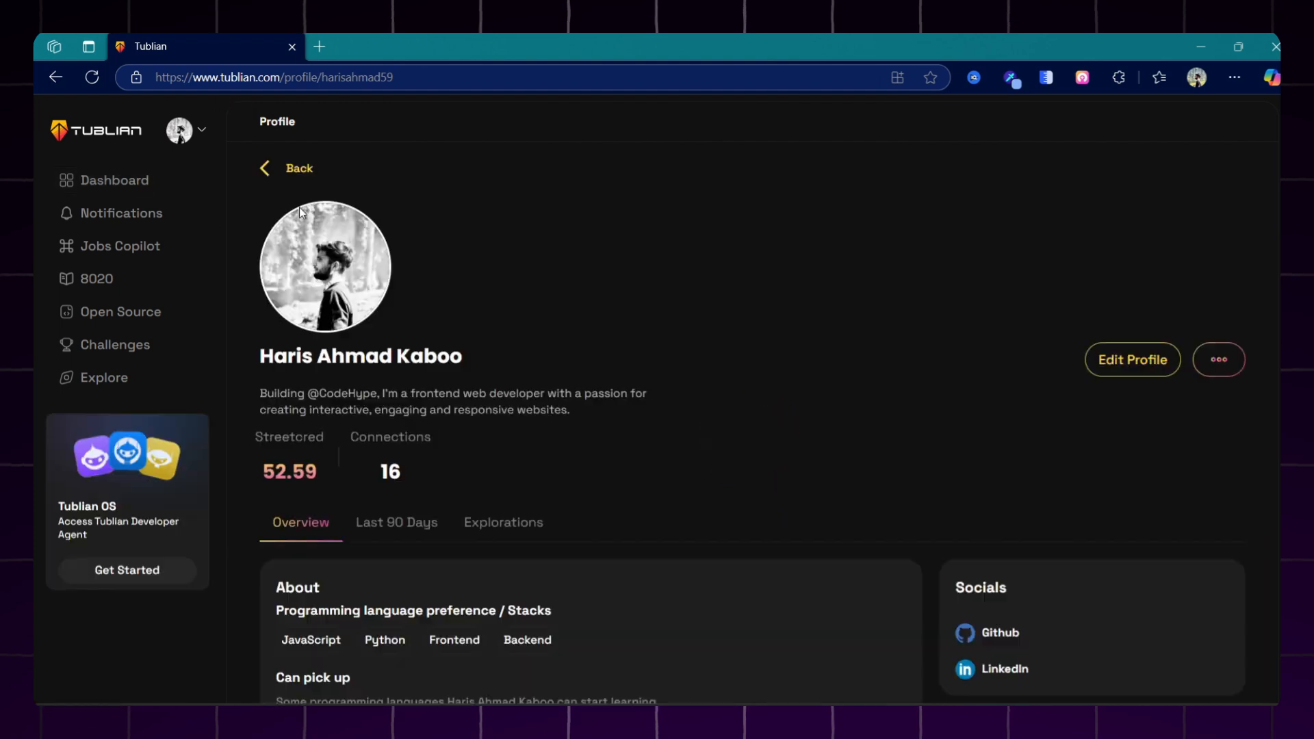
- Save the LinkedIn profile as a PDF via Resources, then return to the Tublian tab
left_click(1003, 668)
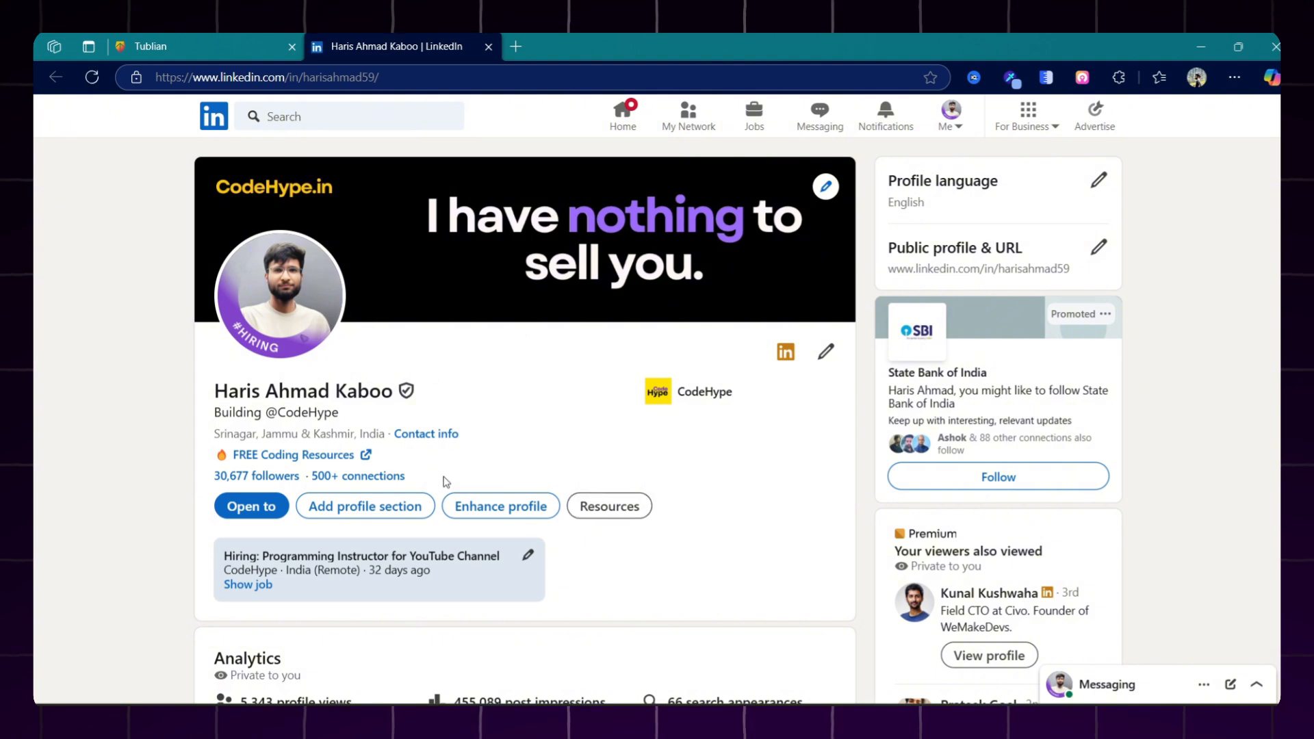
left_click(609, 505)
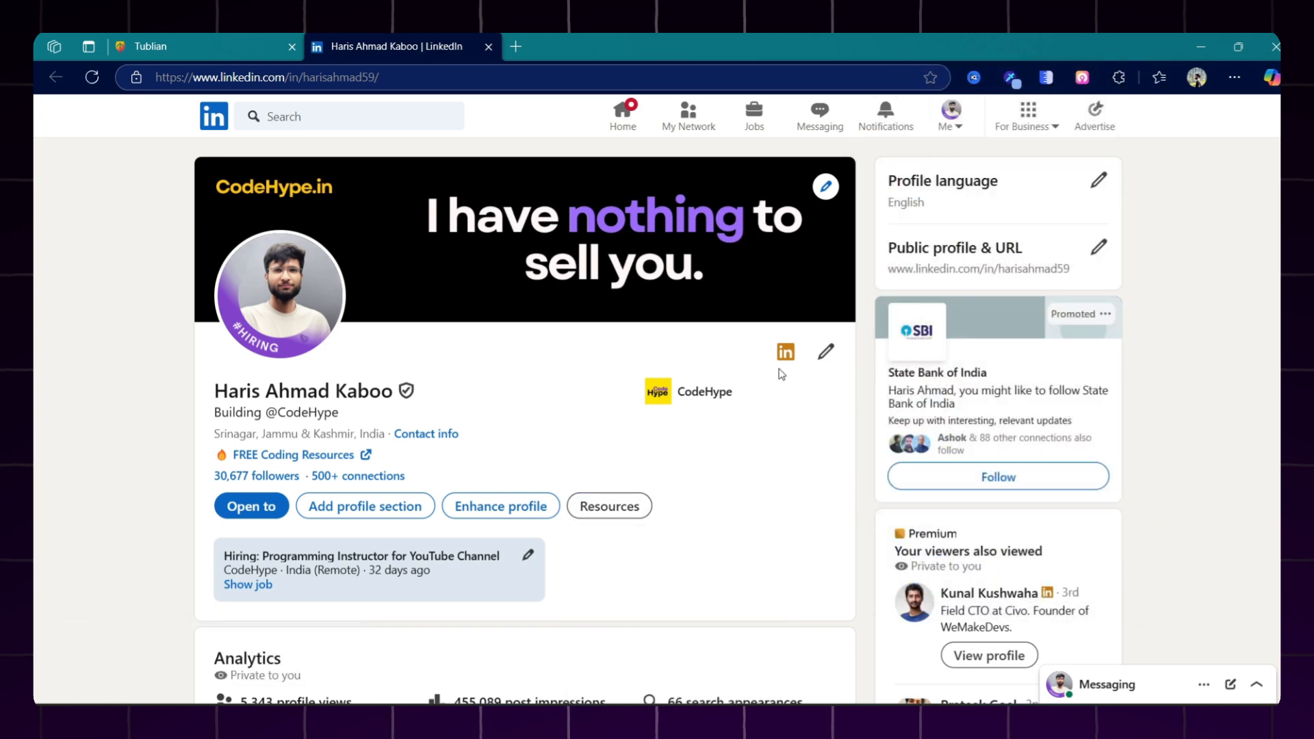
mouse_move(725, 492)
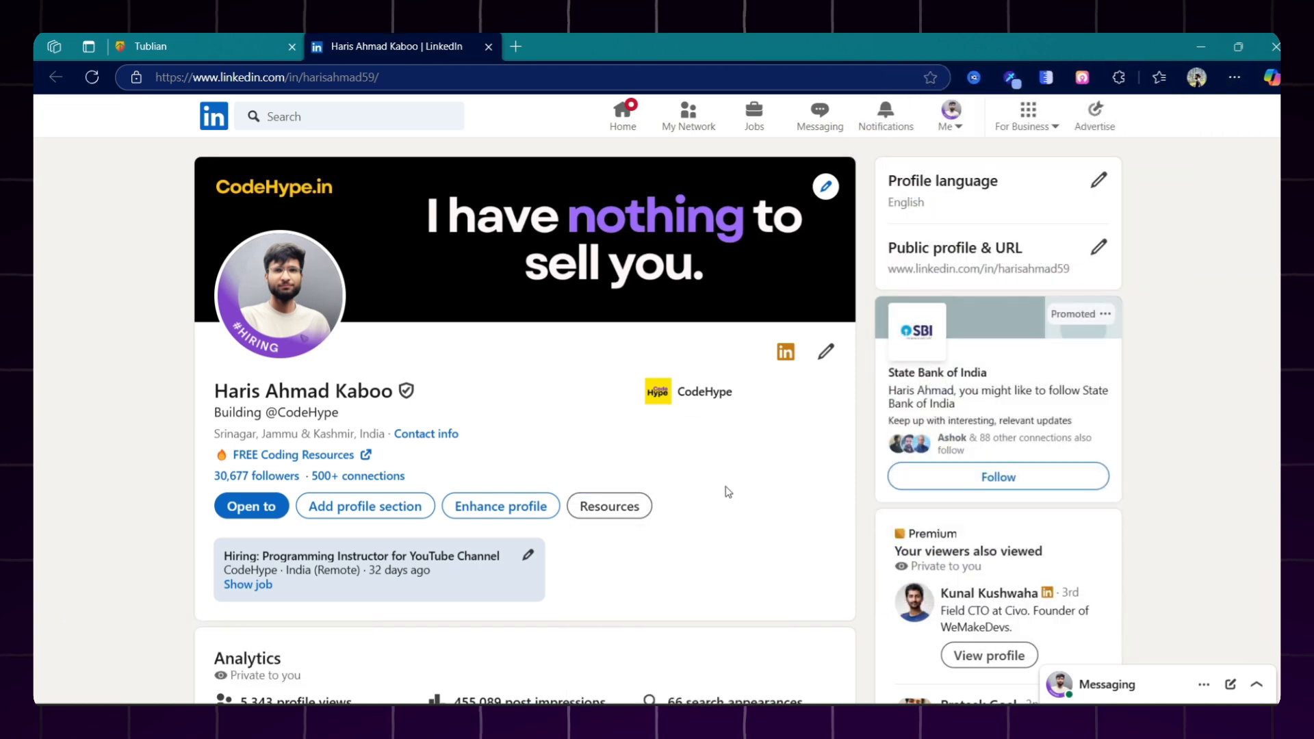
left_click(637, 577)
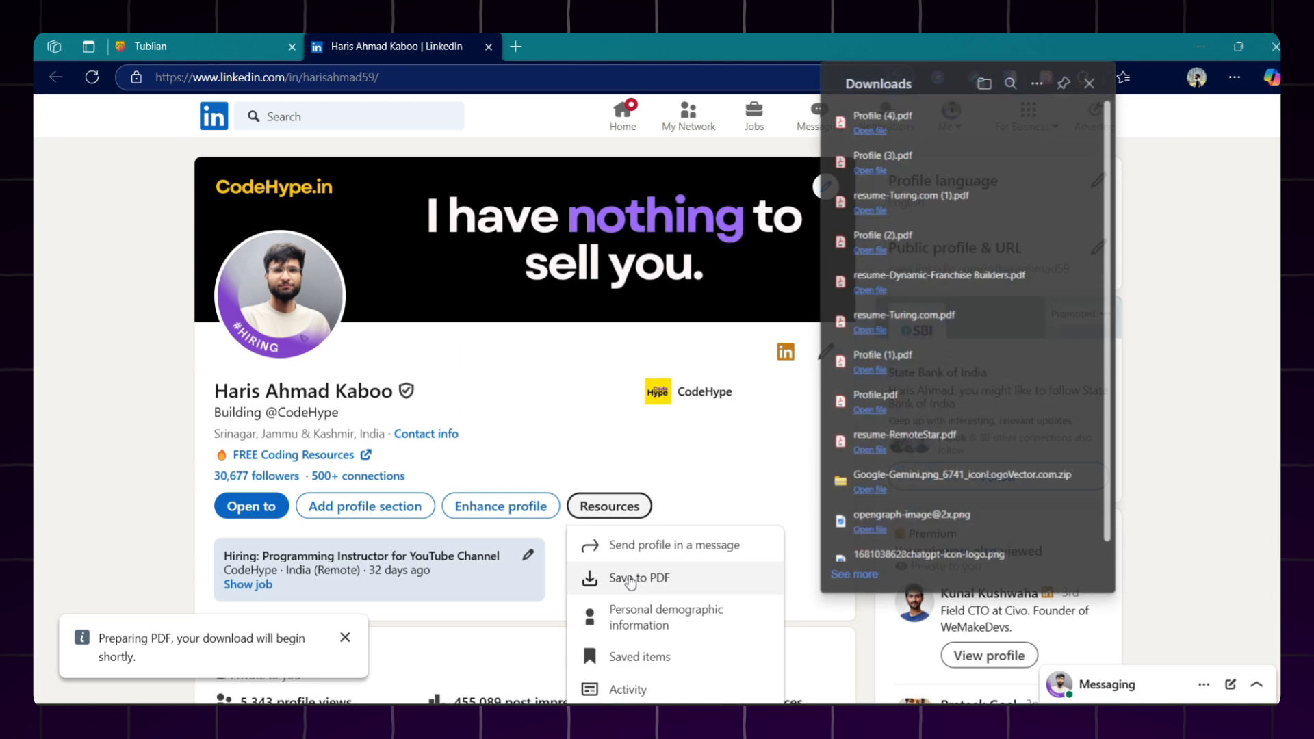
left_click(204, 46)
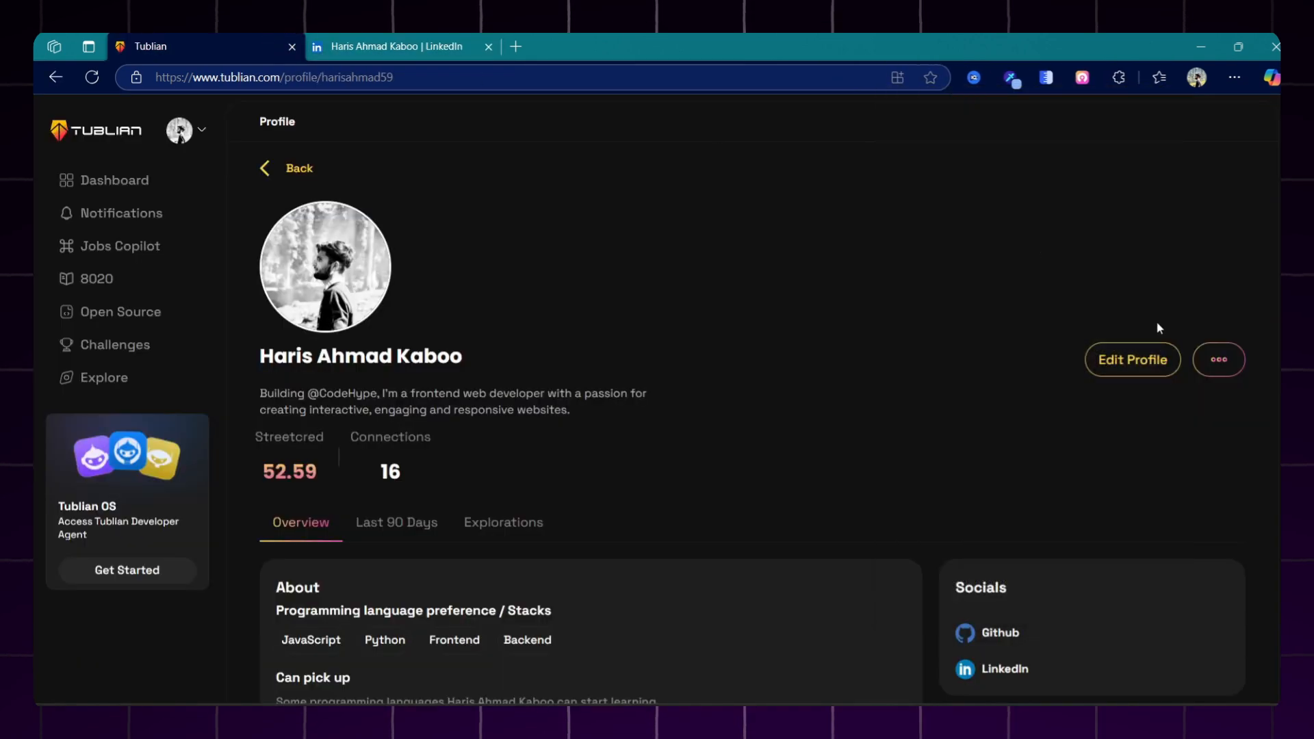
- Import the newest downloaded LinkedIn PDF via Import Linkedin and dismiss the success message
left_click(1217, 360)
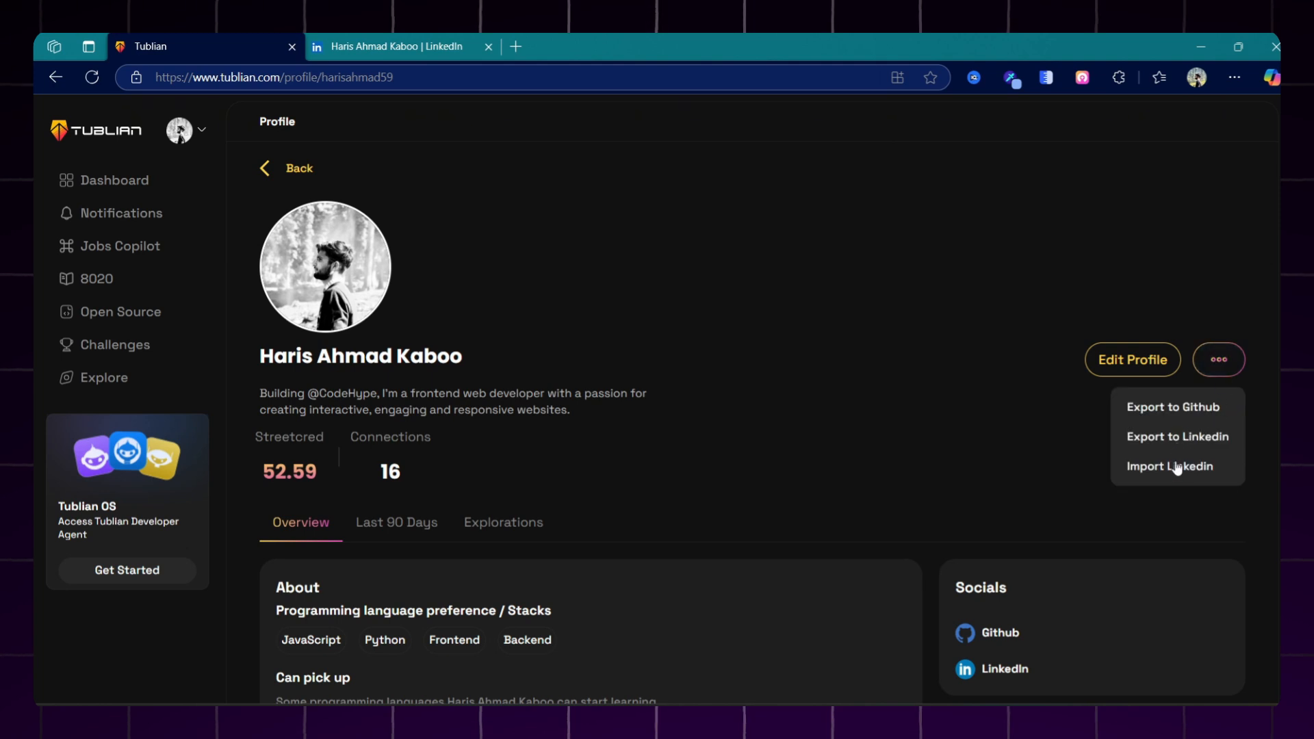
left_click(1171, 466)
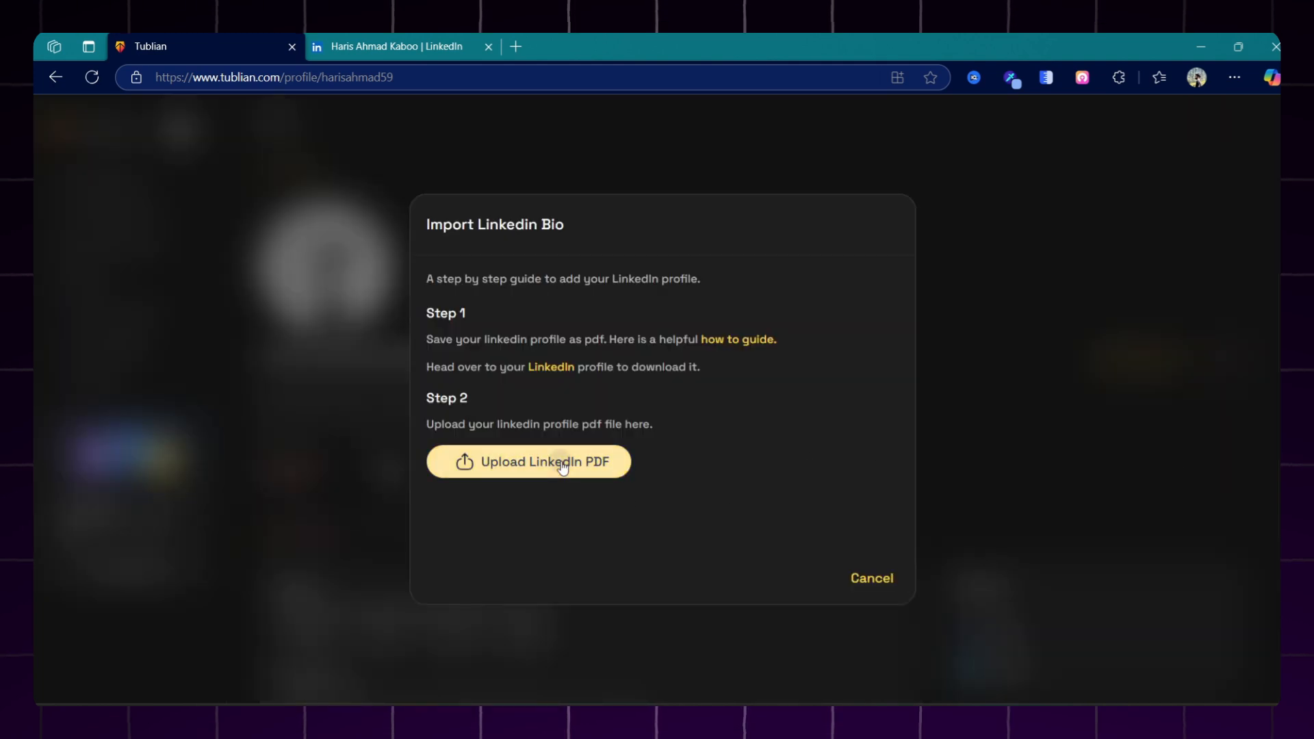
left_click(529, 461)
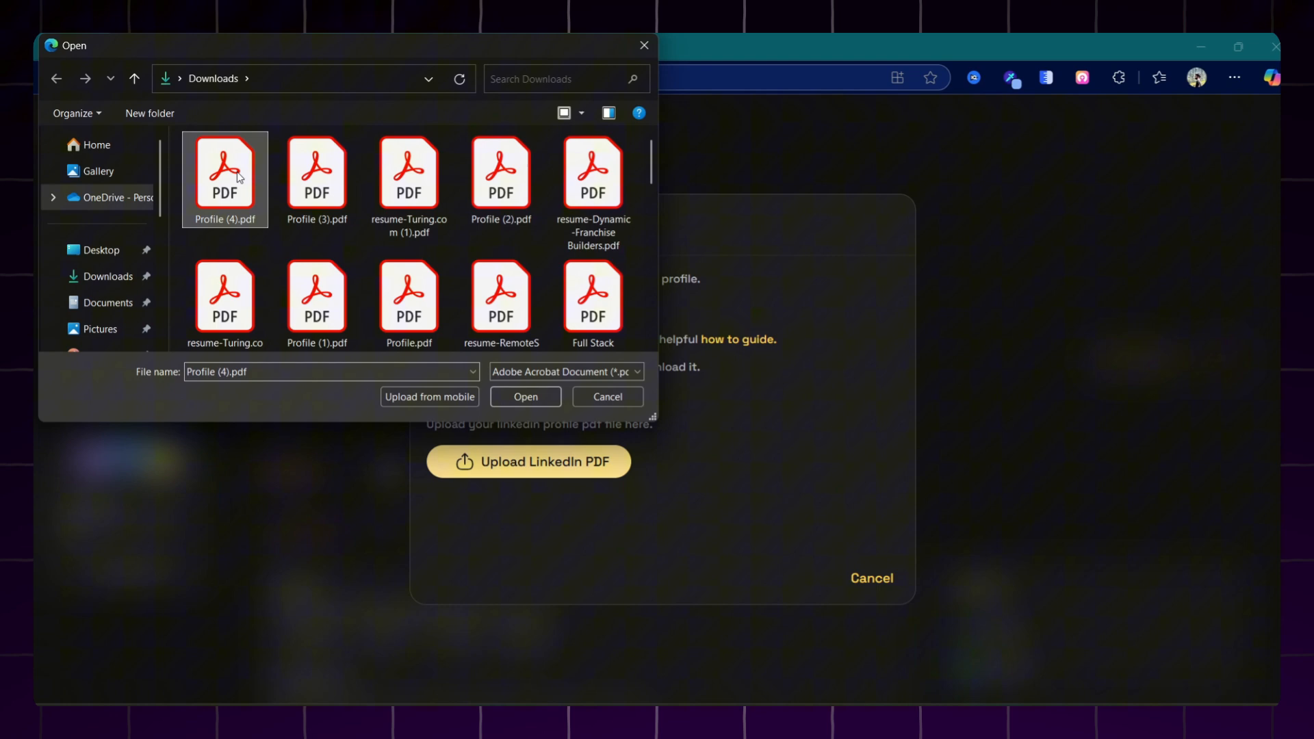
left_click(524, 397)
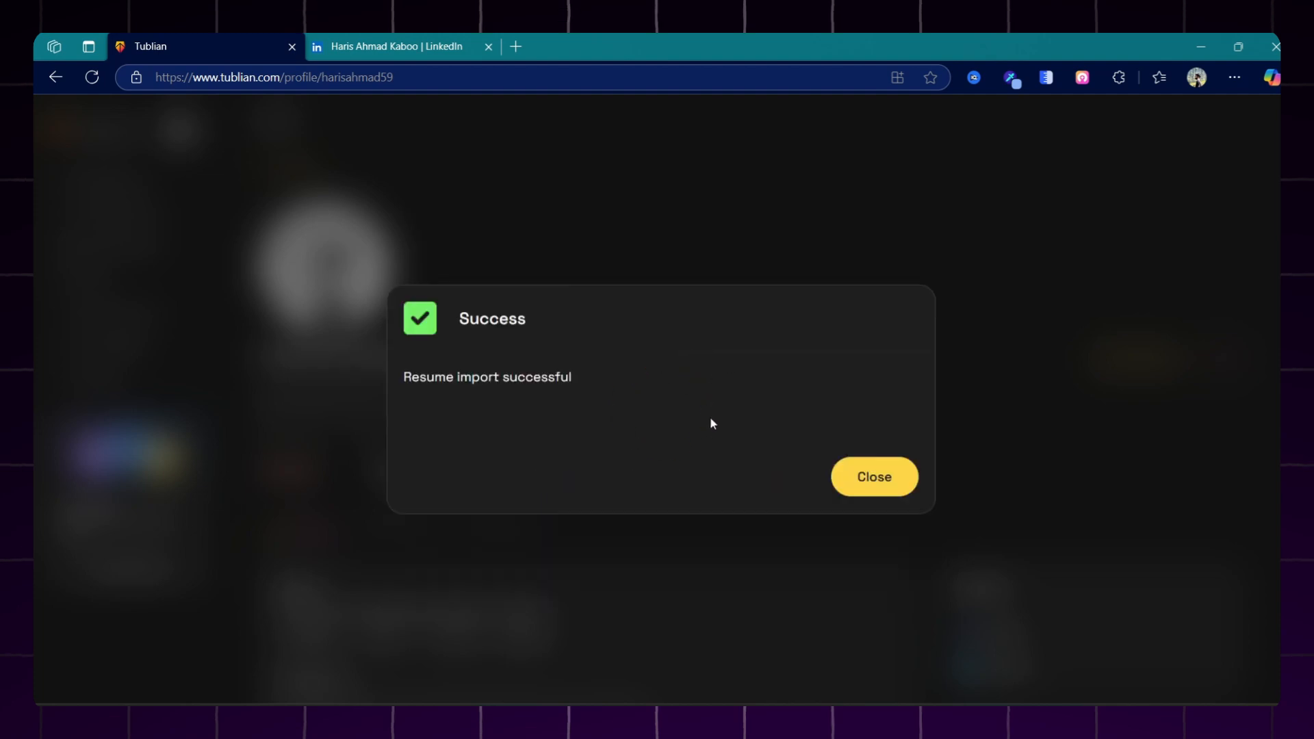
left_click(873, 477)
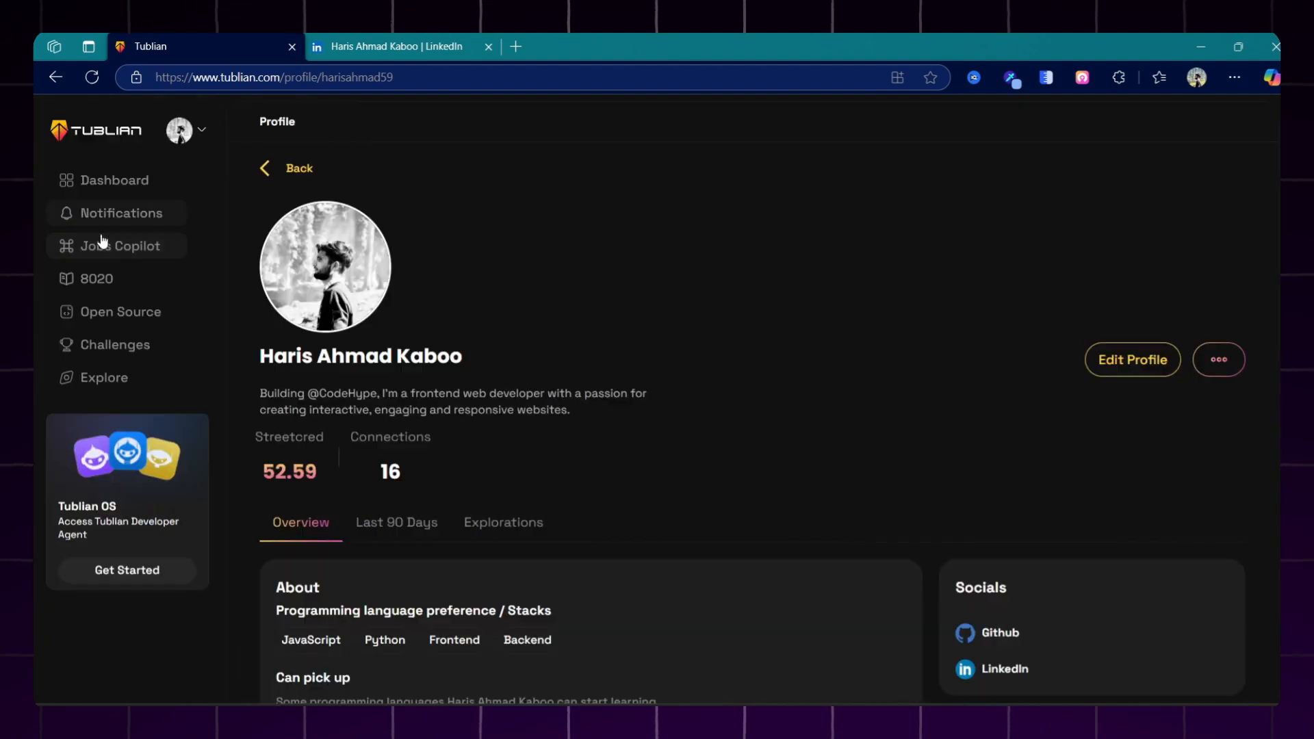
- Ask Jobs Copilot for remote JavaScript opportunities and page through the matching job cards
left_click(120, 245)
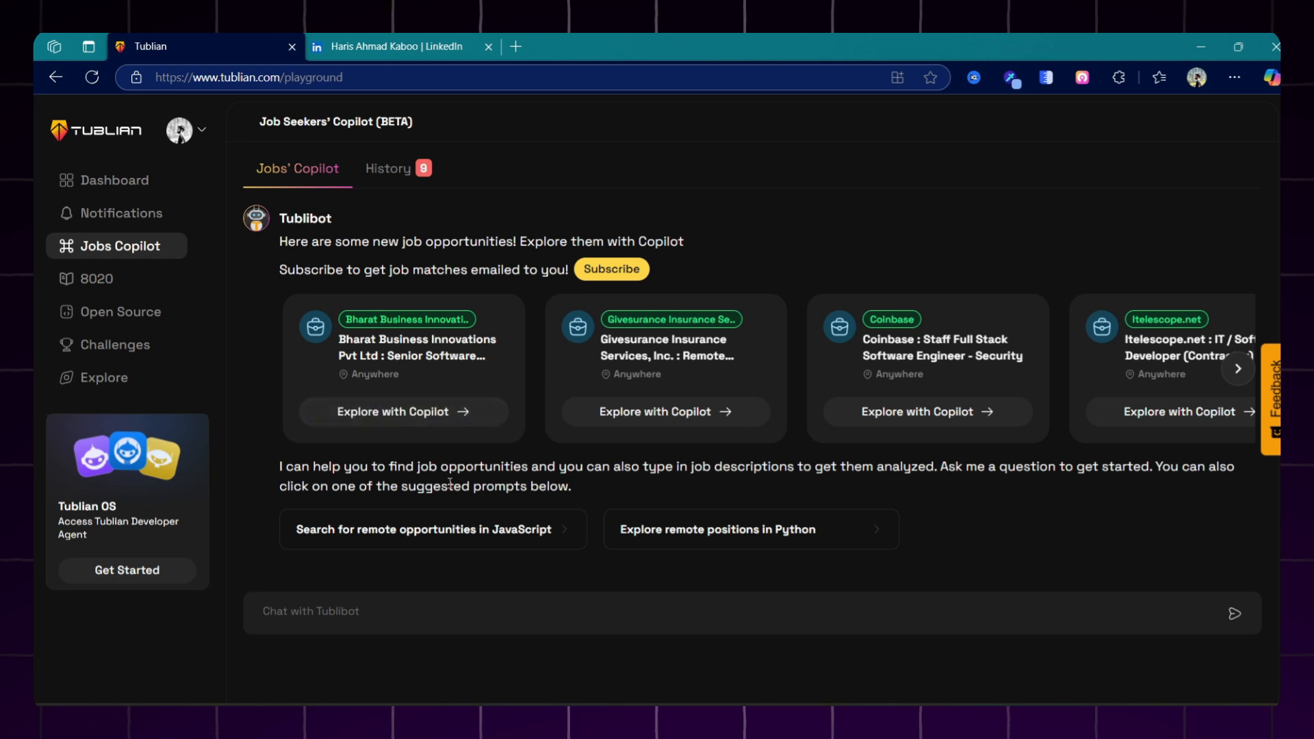
mouse_move(902, 178)
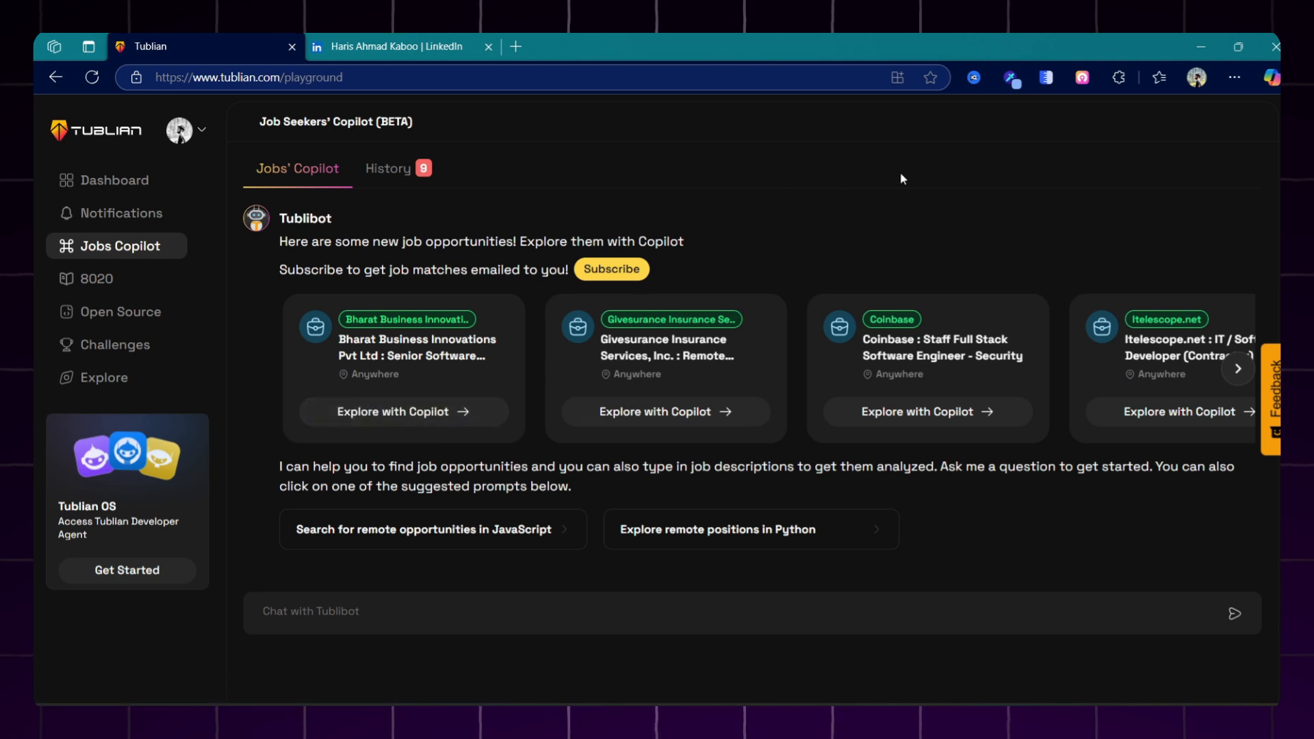
mouse_move(866, 151)
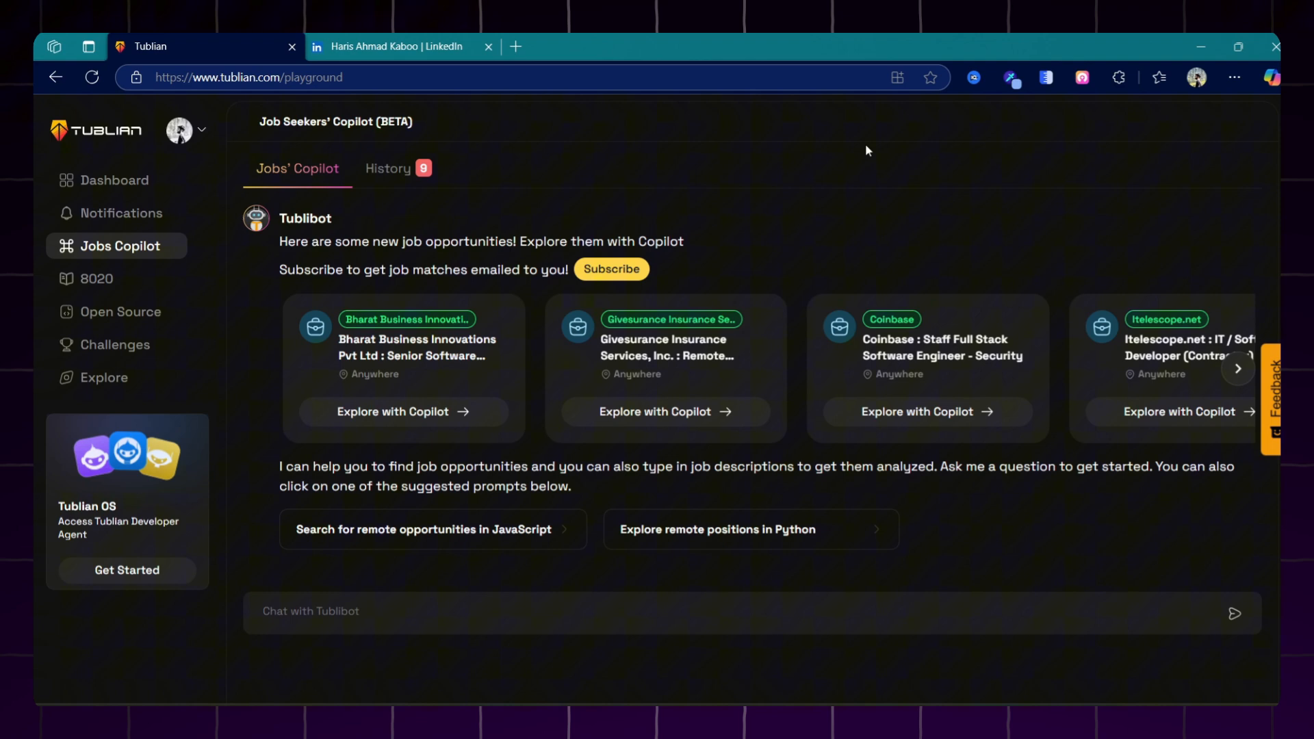
mouse_move(688, 412)
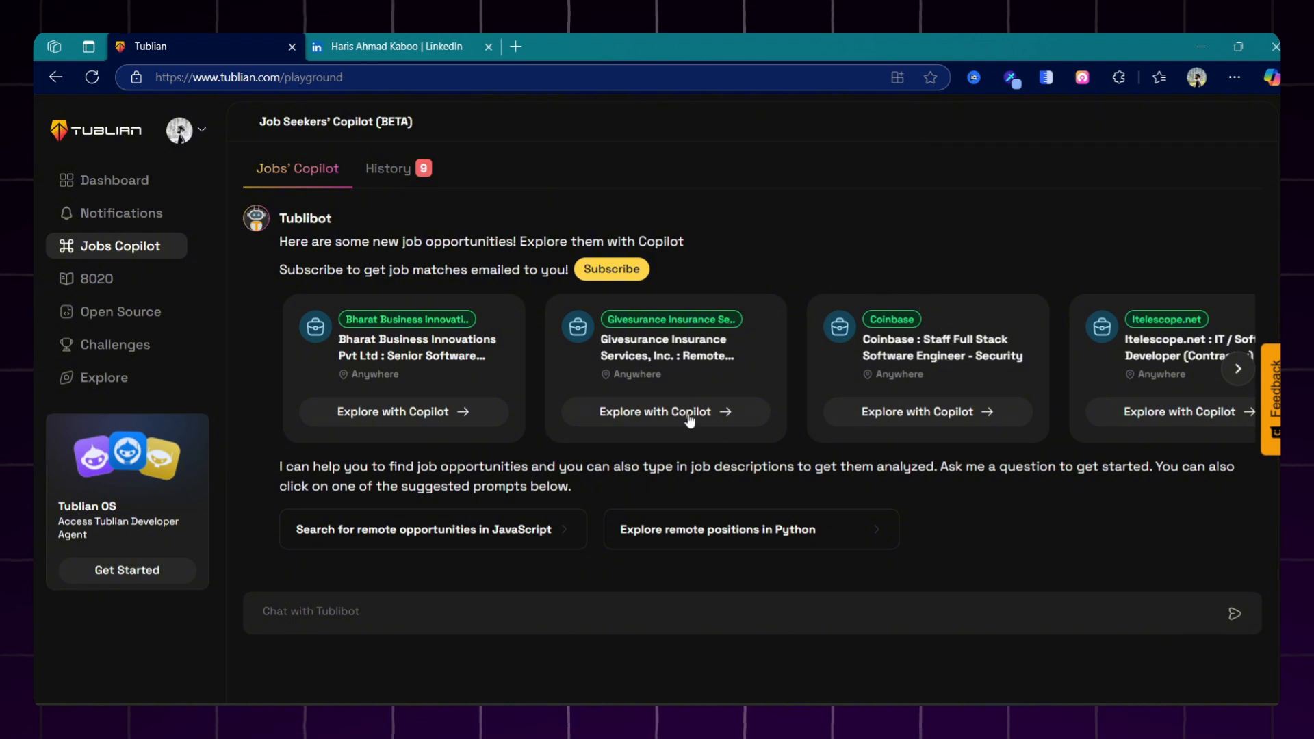
mouse_move(1054, 423)
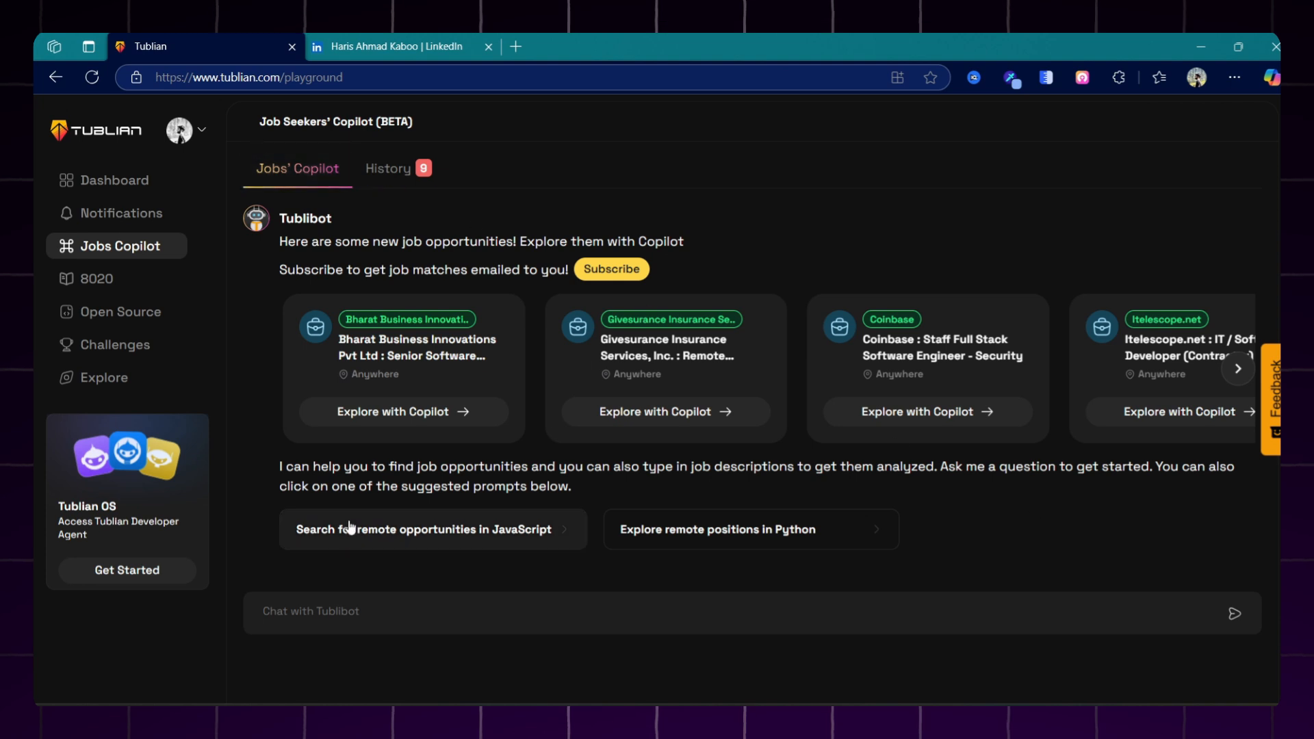
mouse_move(405, 536)
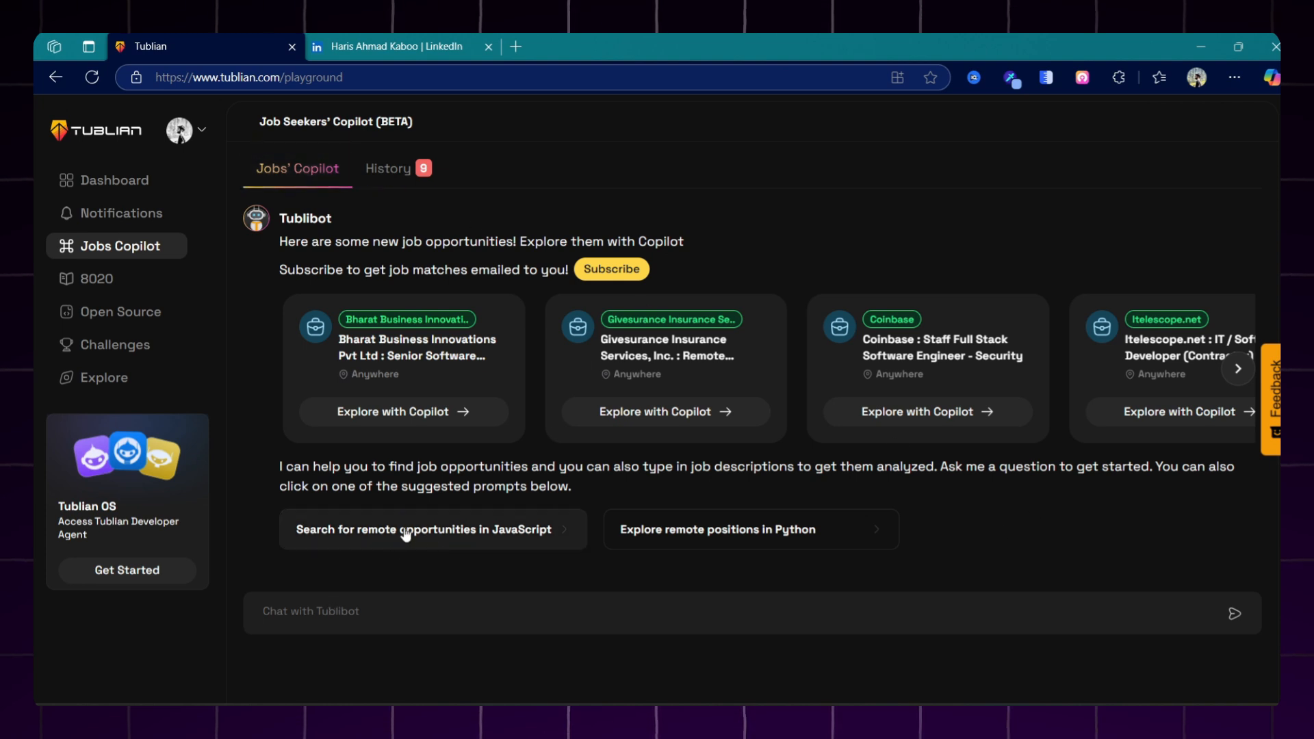
left_click(431, 529)
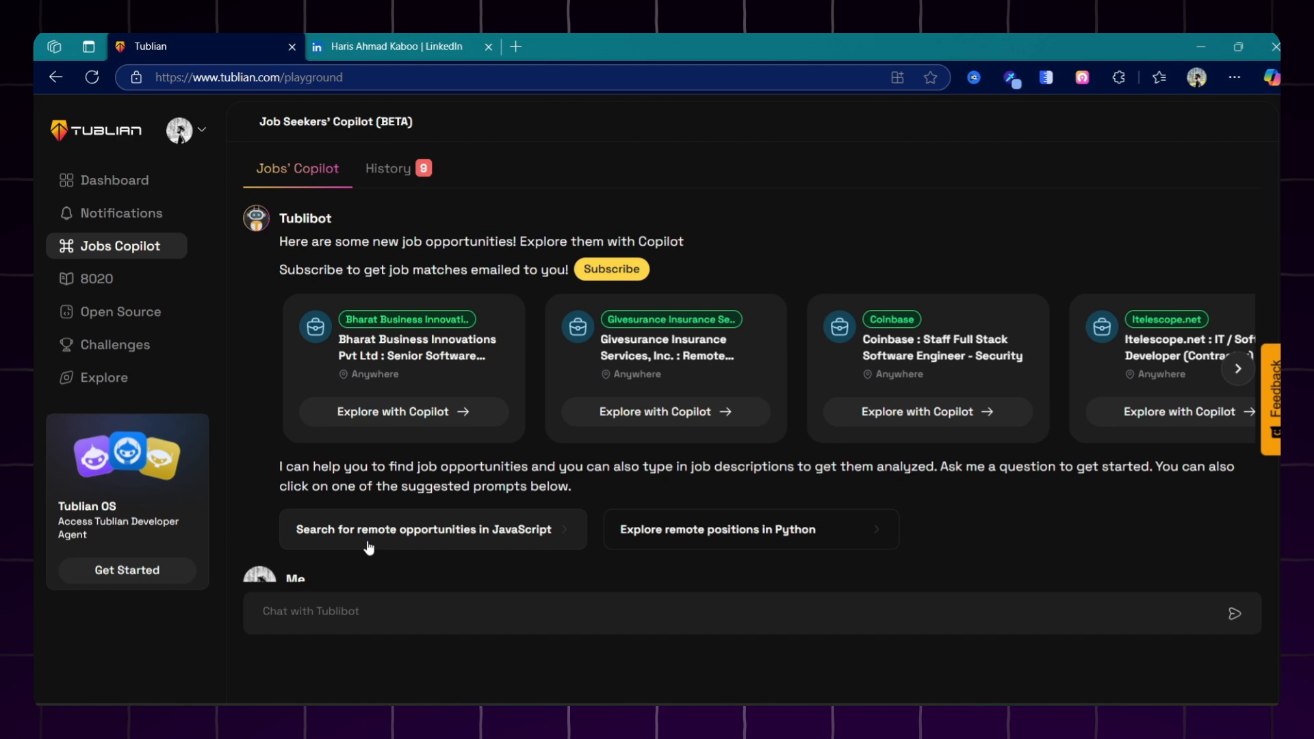
left_click(432, 528)
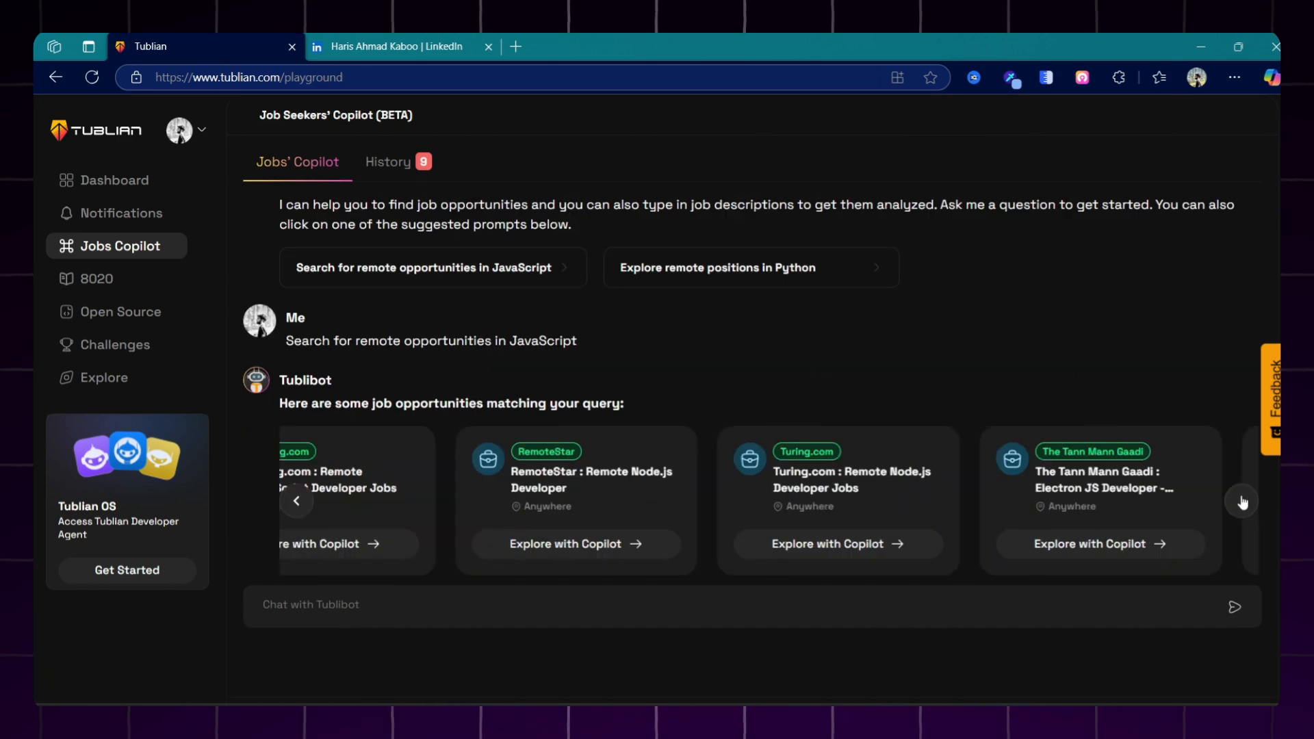
left_click(1241, 501)
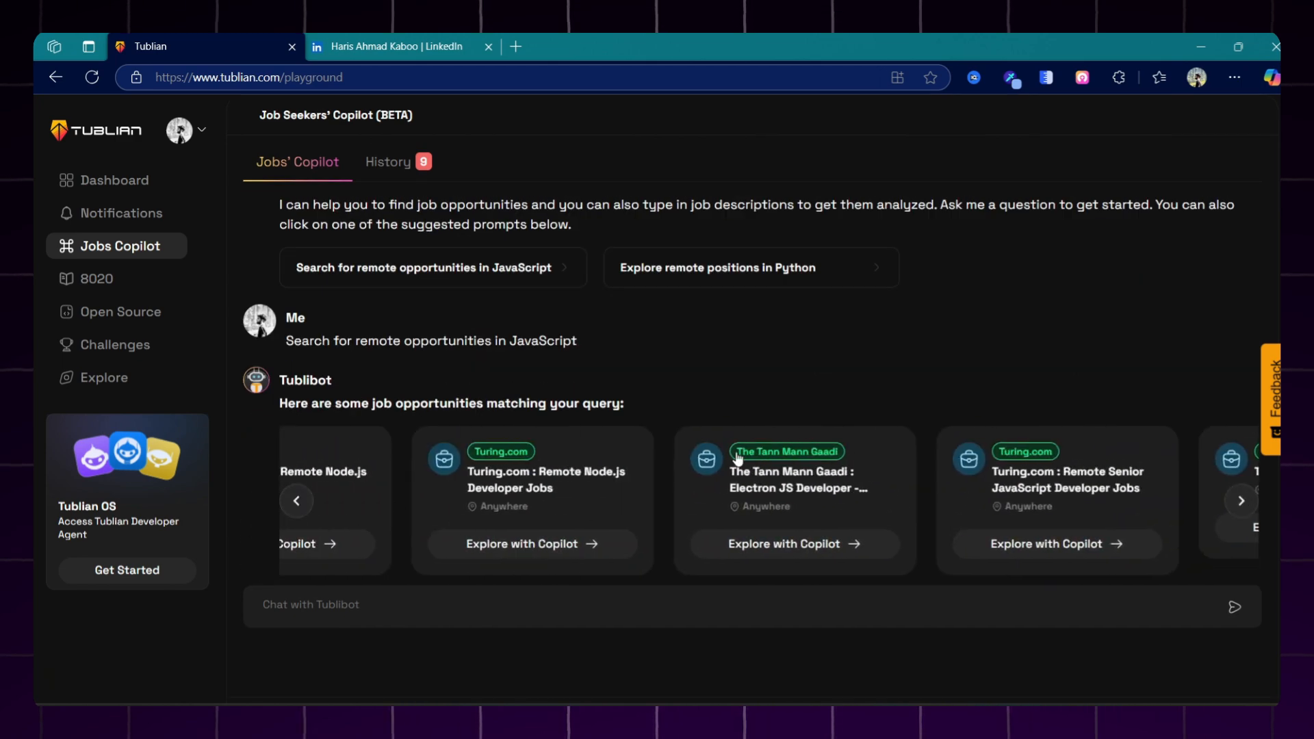
left_click(1045, 543)
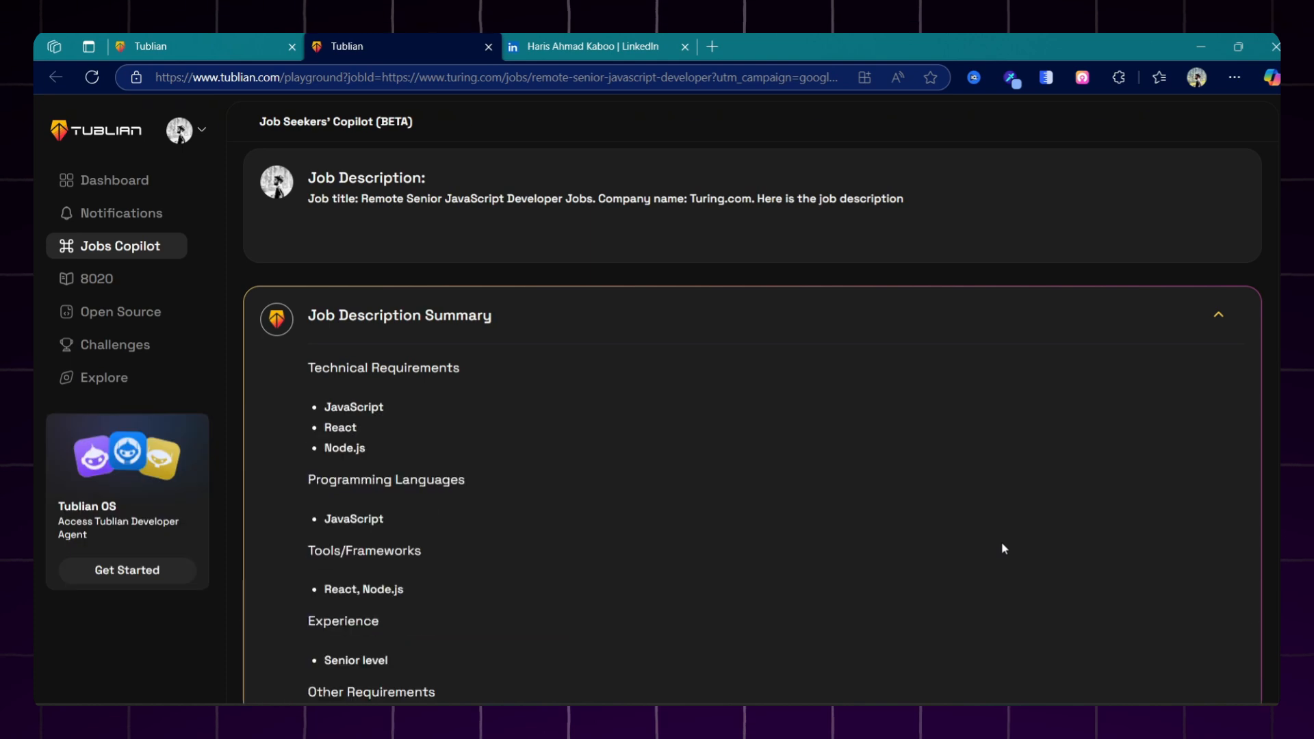
mouse_move(726, 451)
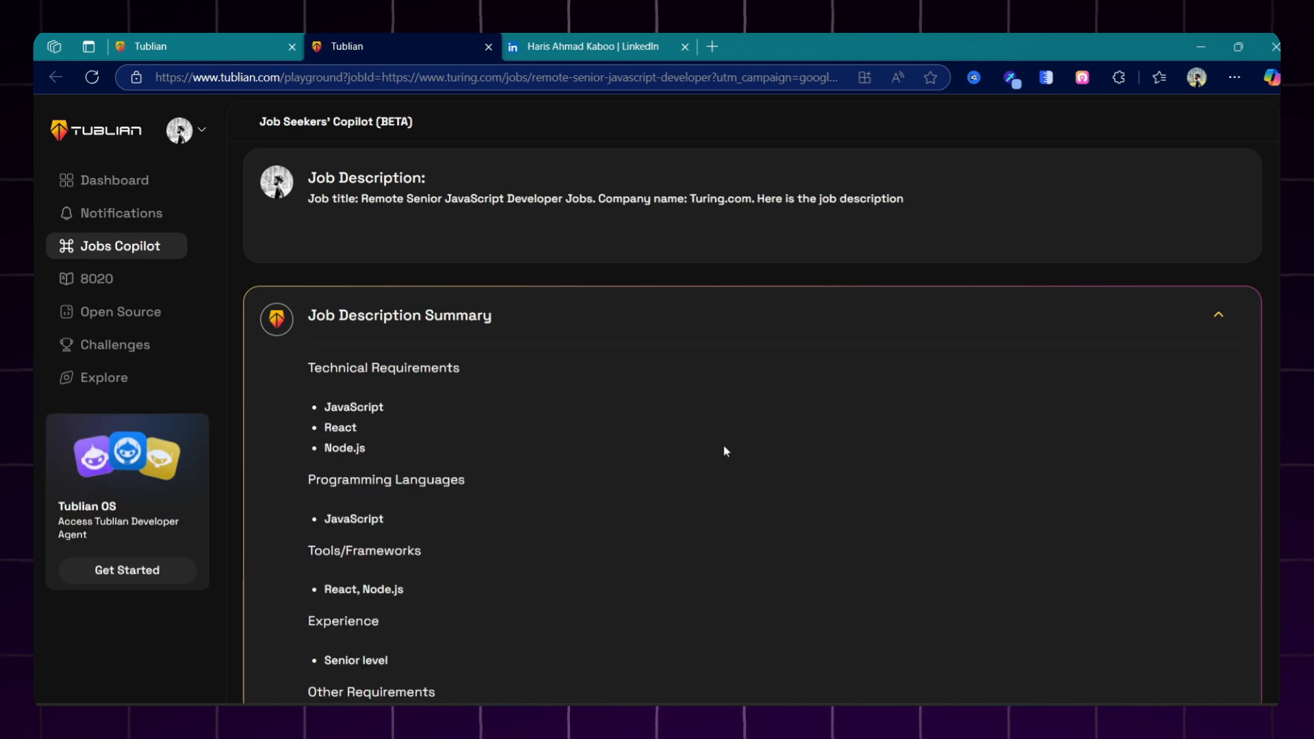
mouse_move(507, 345)
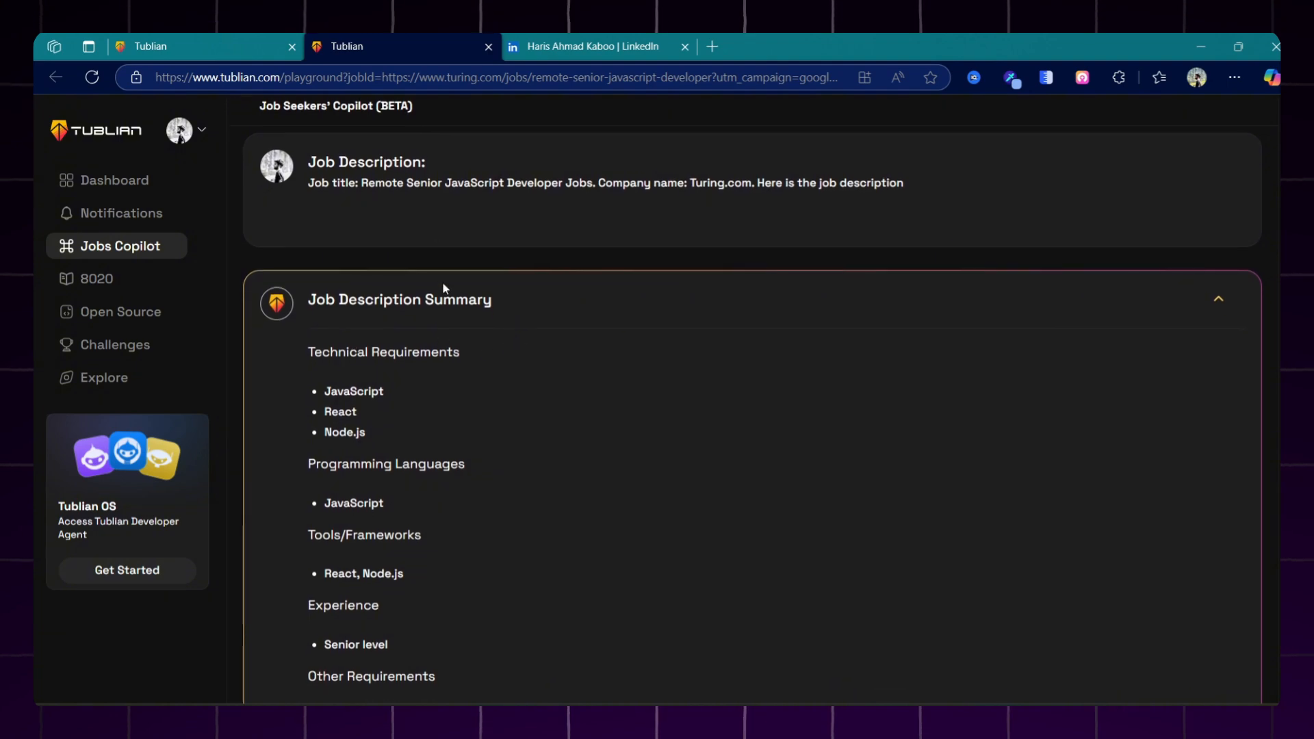
mouse_move(542, 356)
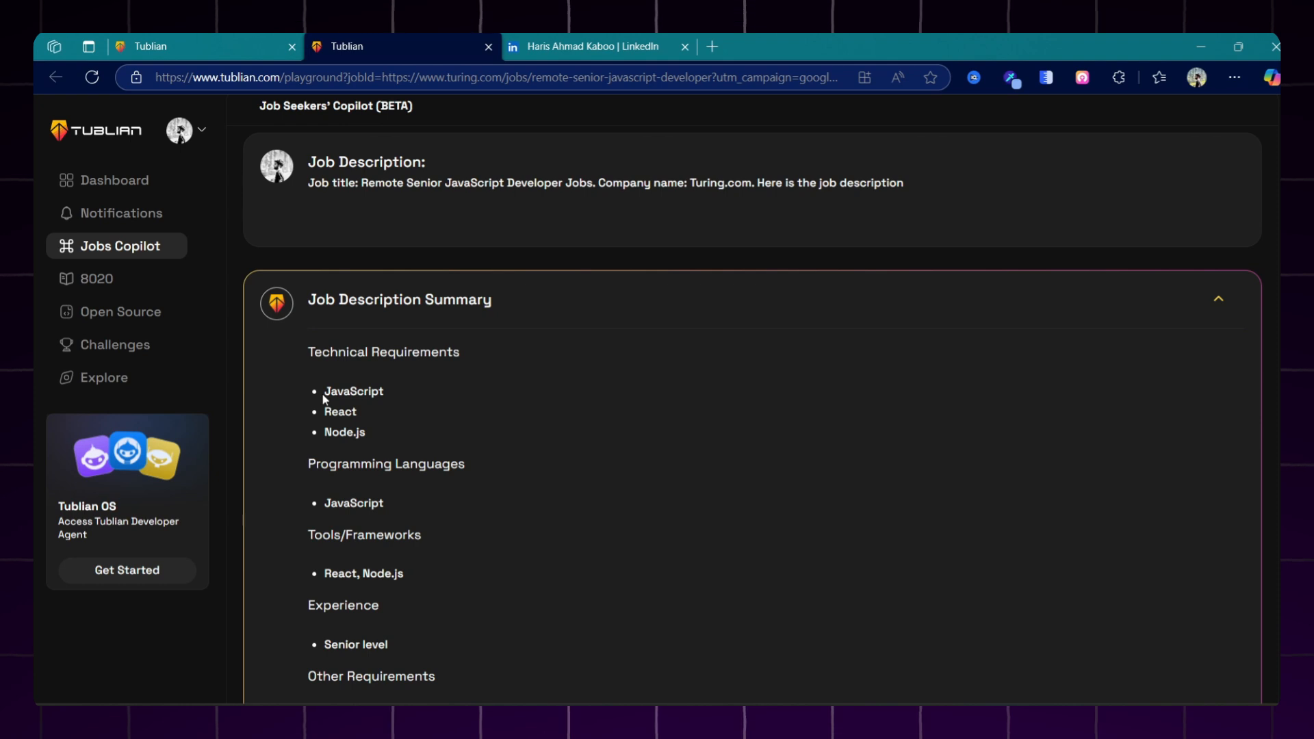
mouse_move(350, 445)
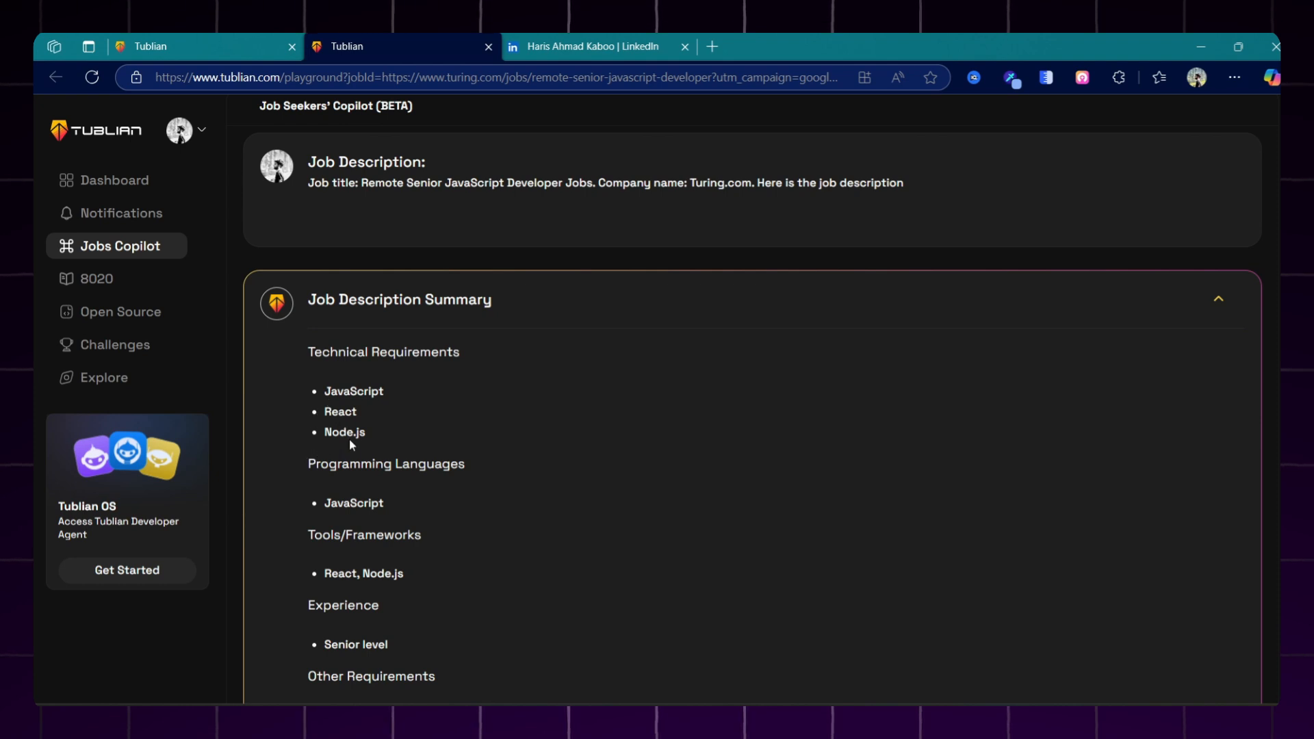
scroll("down", 3)
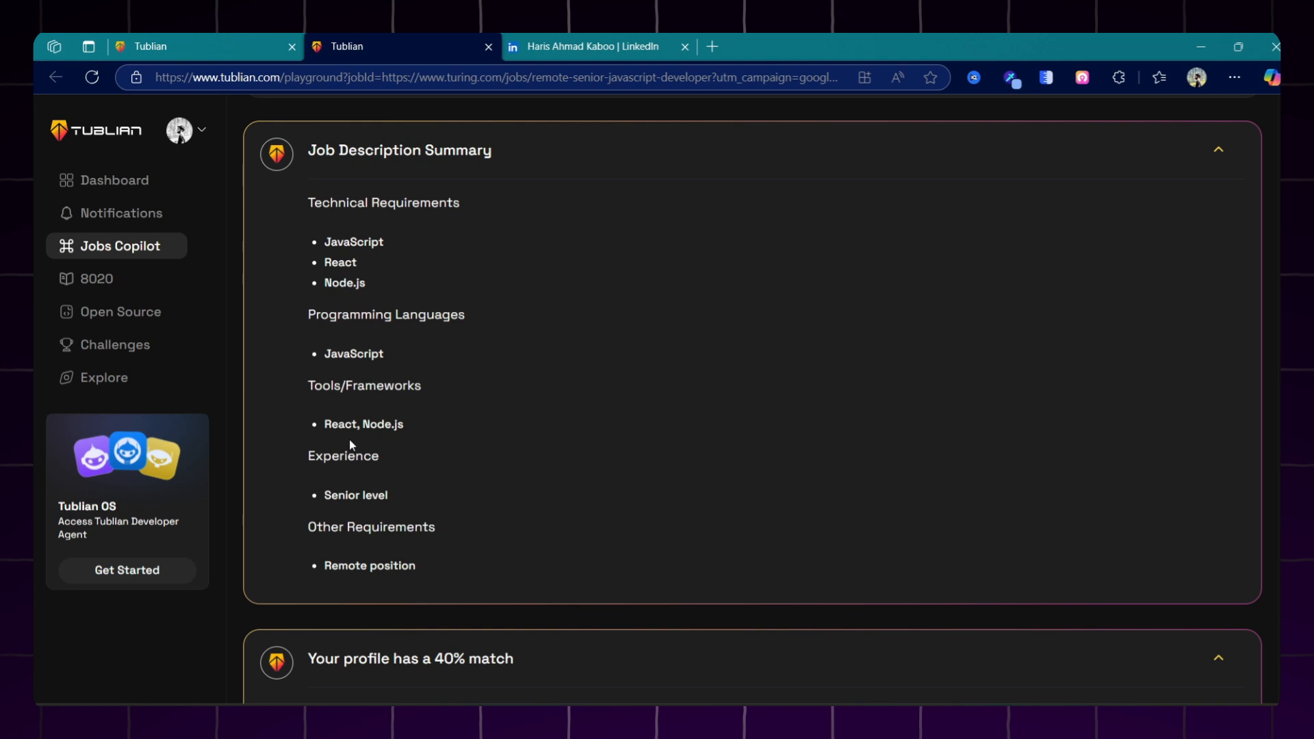
scroll("down", 3)
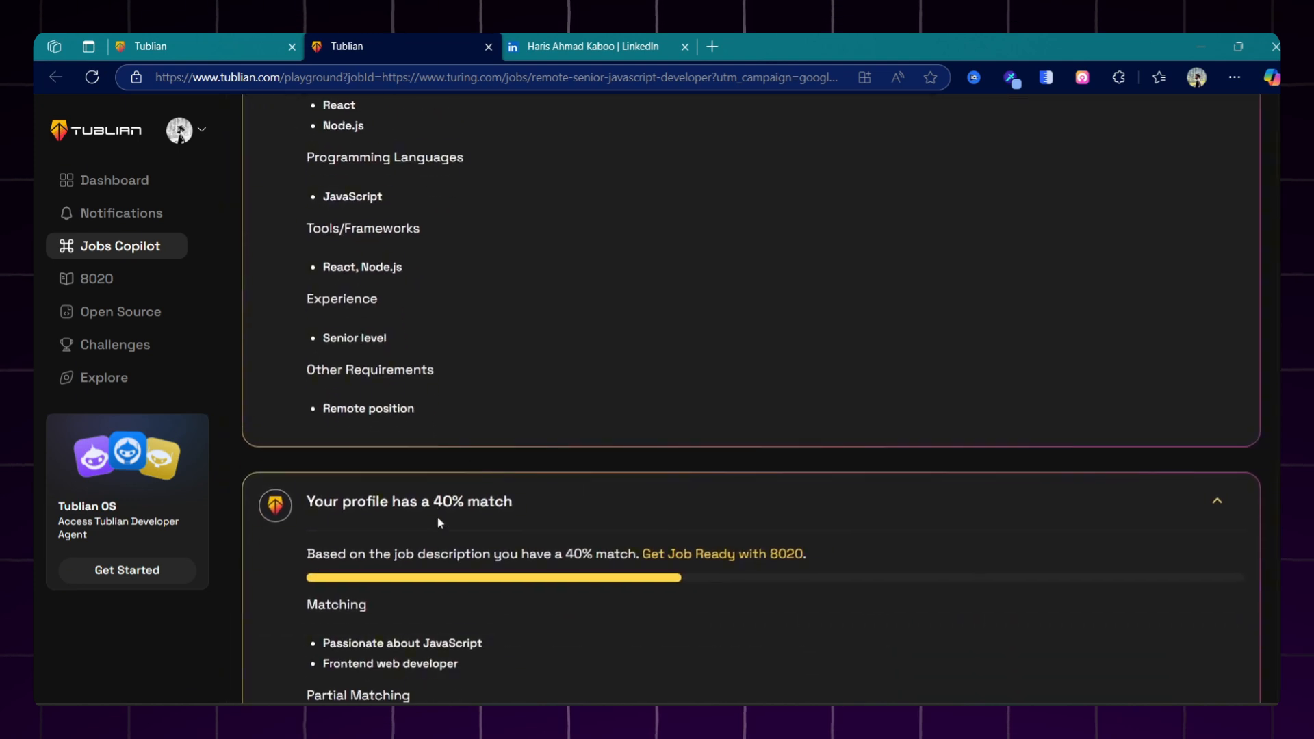
scroll("down", 3)
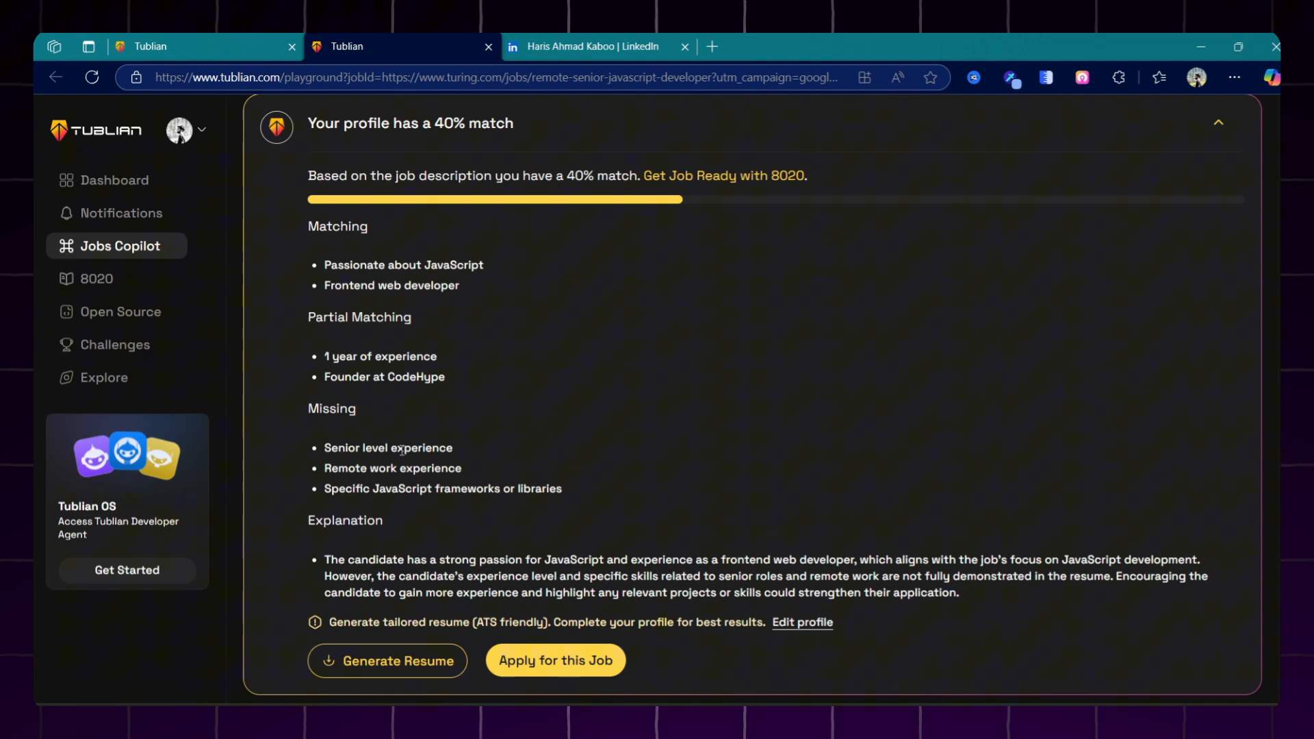
mouse_move(411, 487)
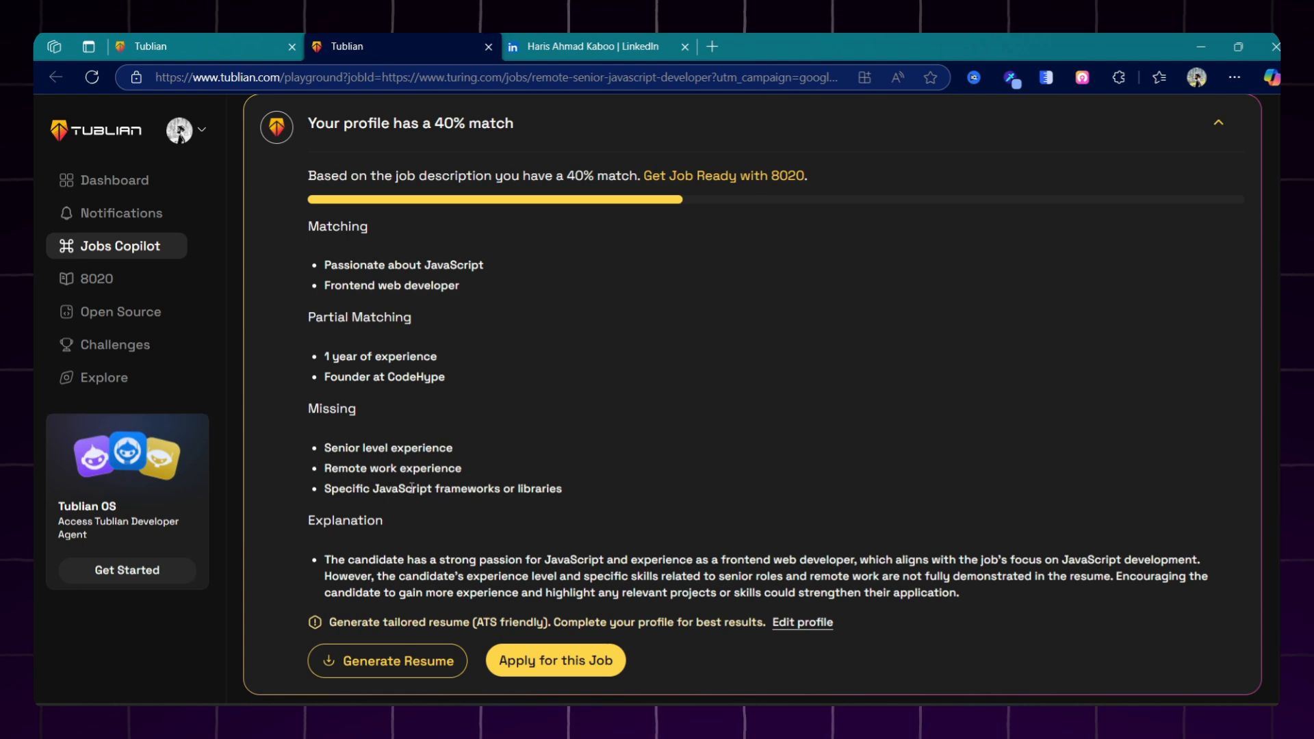
scroll("down", 3)
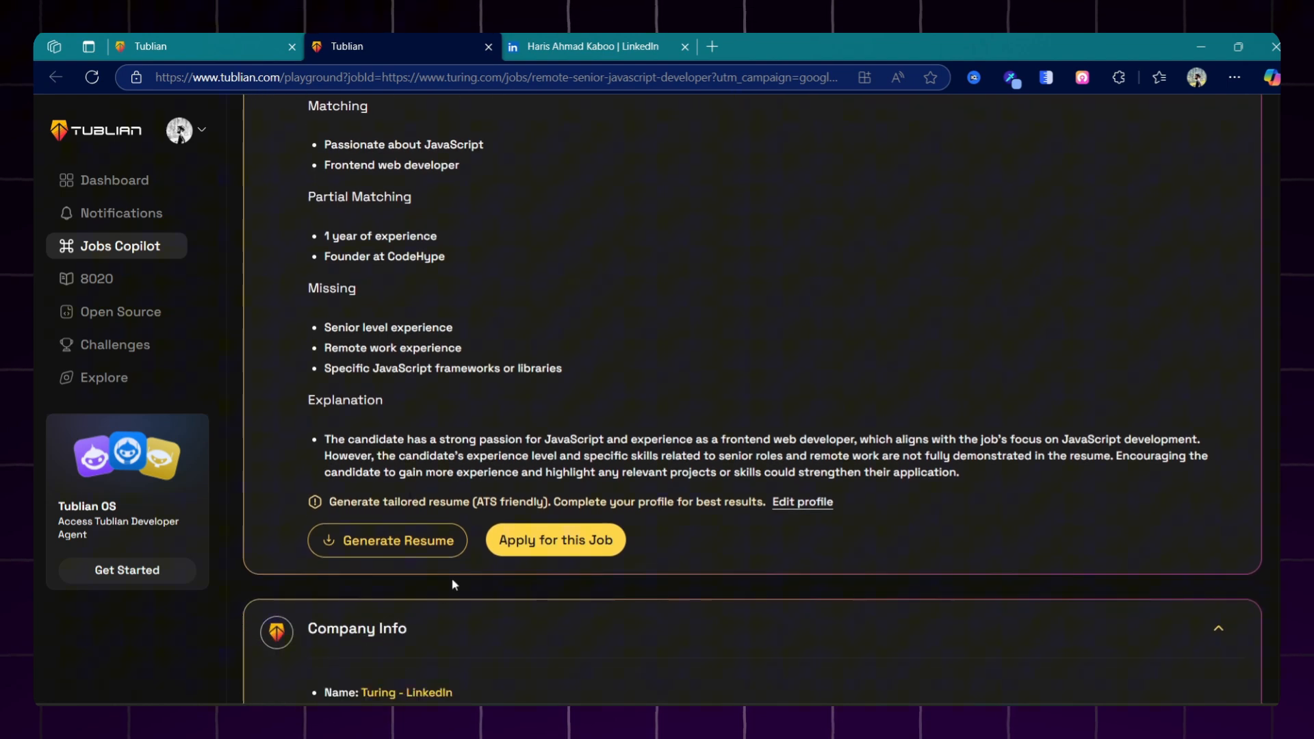
scroll("down", 3)
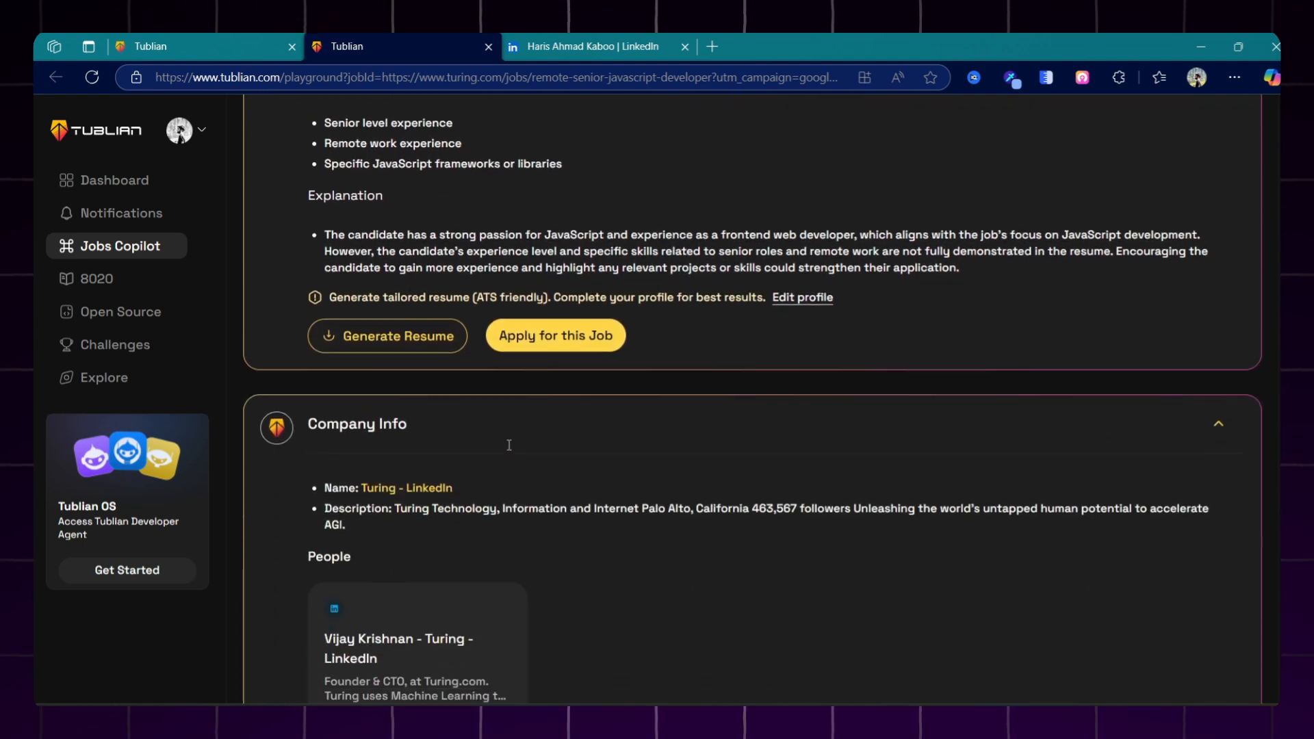
scroll("down", 3)
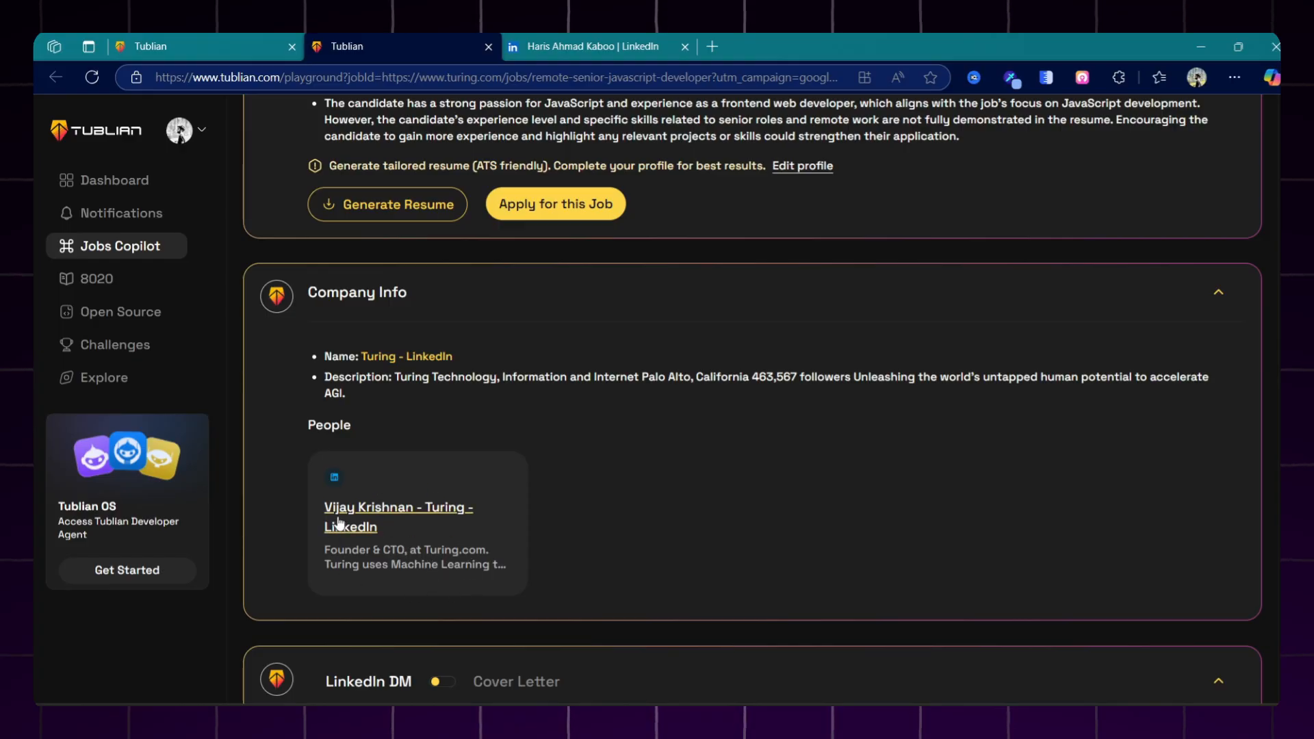
- Generate the tailored resume for the Turing.com job from the profile match section
scroll("down", 3)
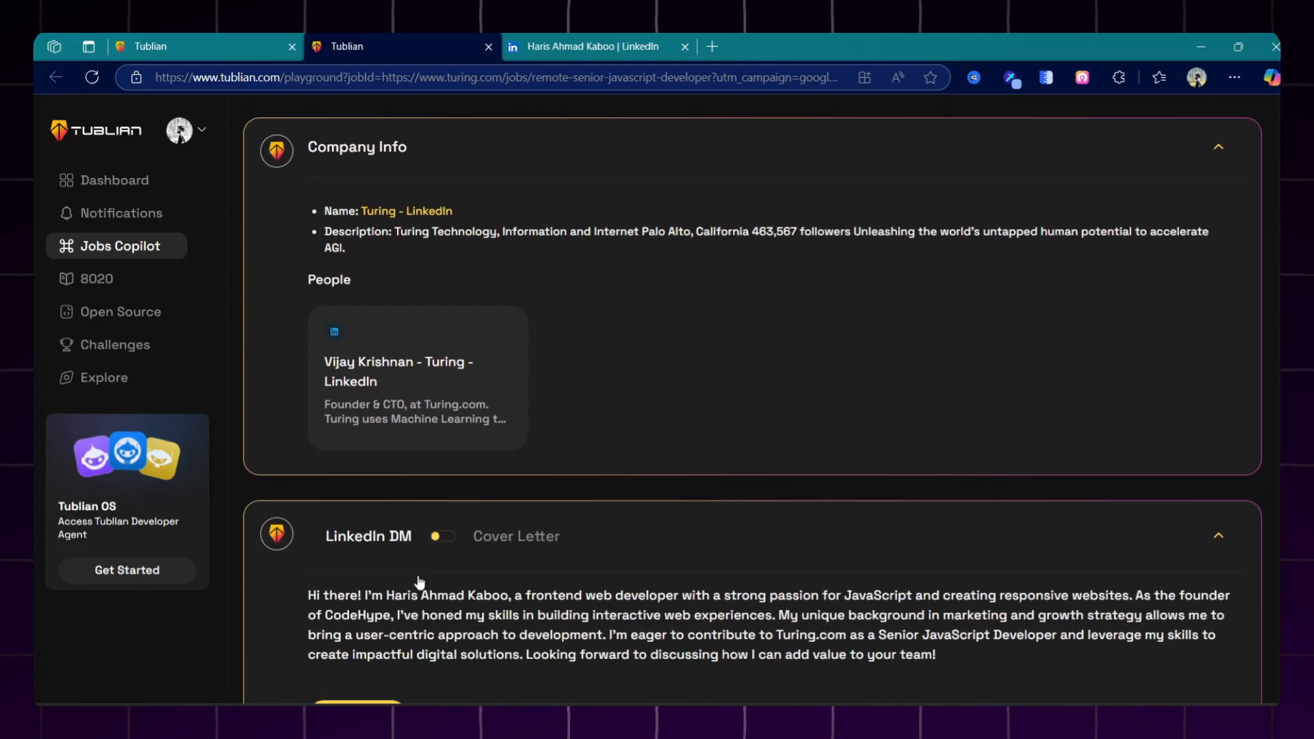
scroll("down", 3)
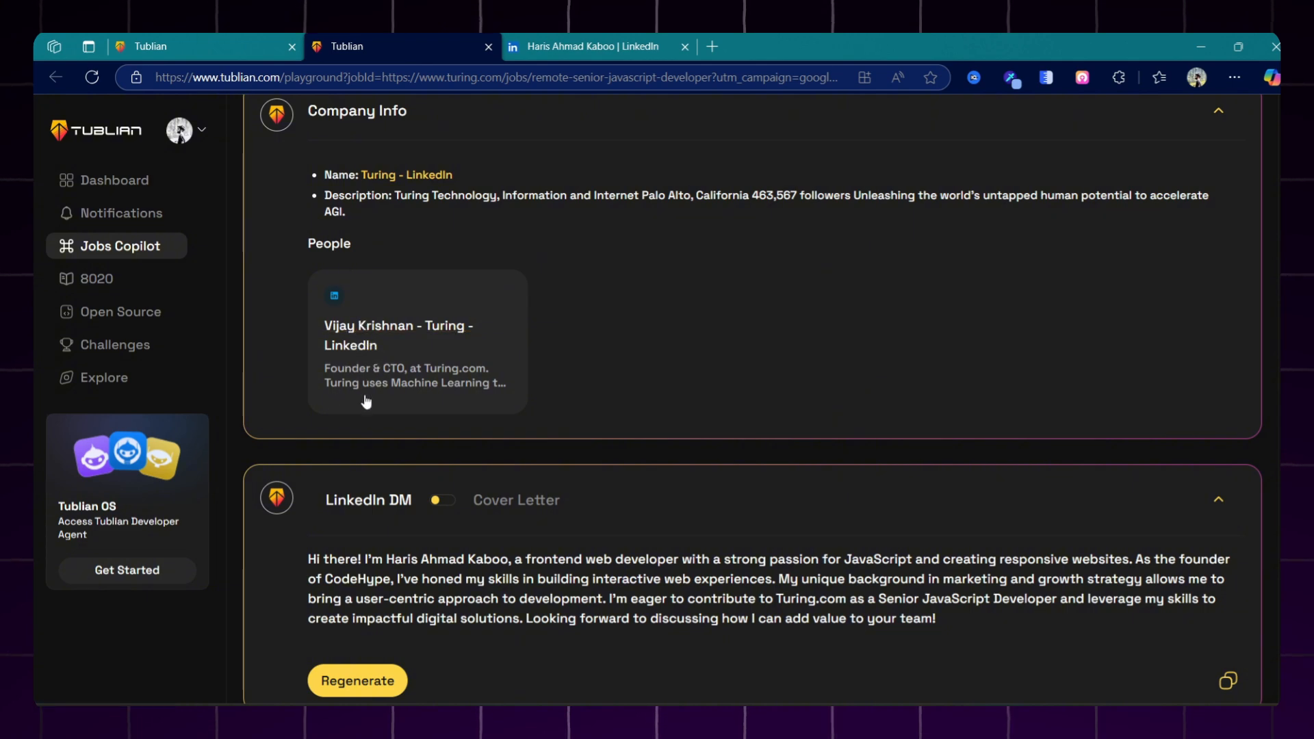
mouse_move(389, 469)
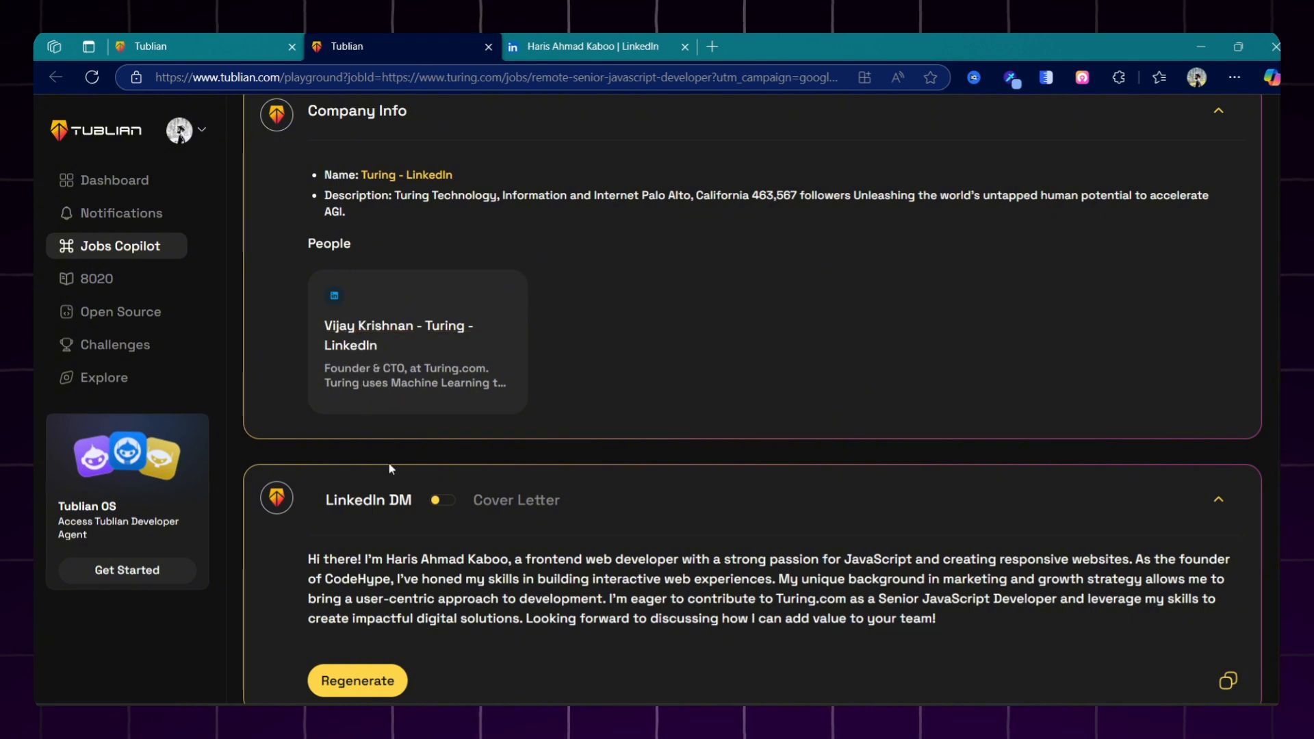
scroll("down", 3)
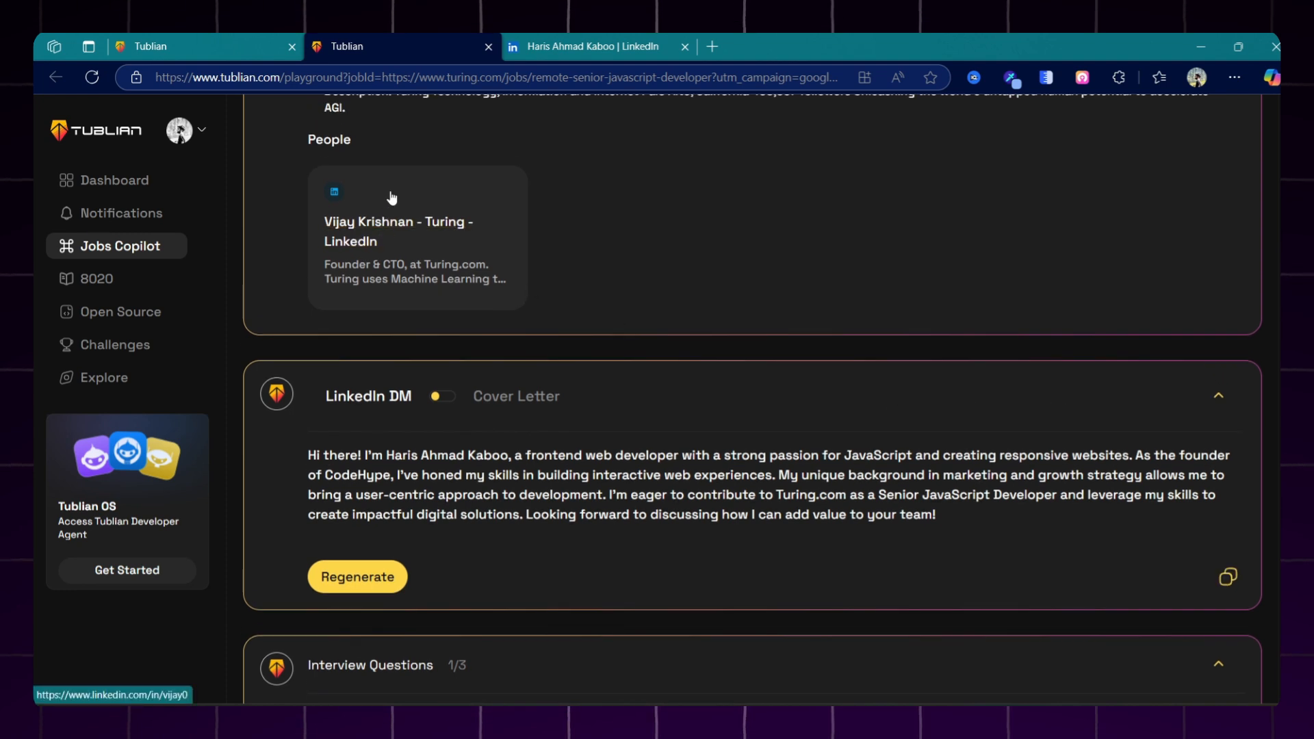
mouse_move(377, 234)
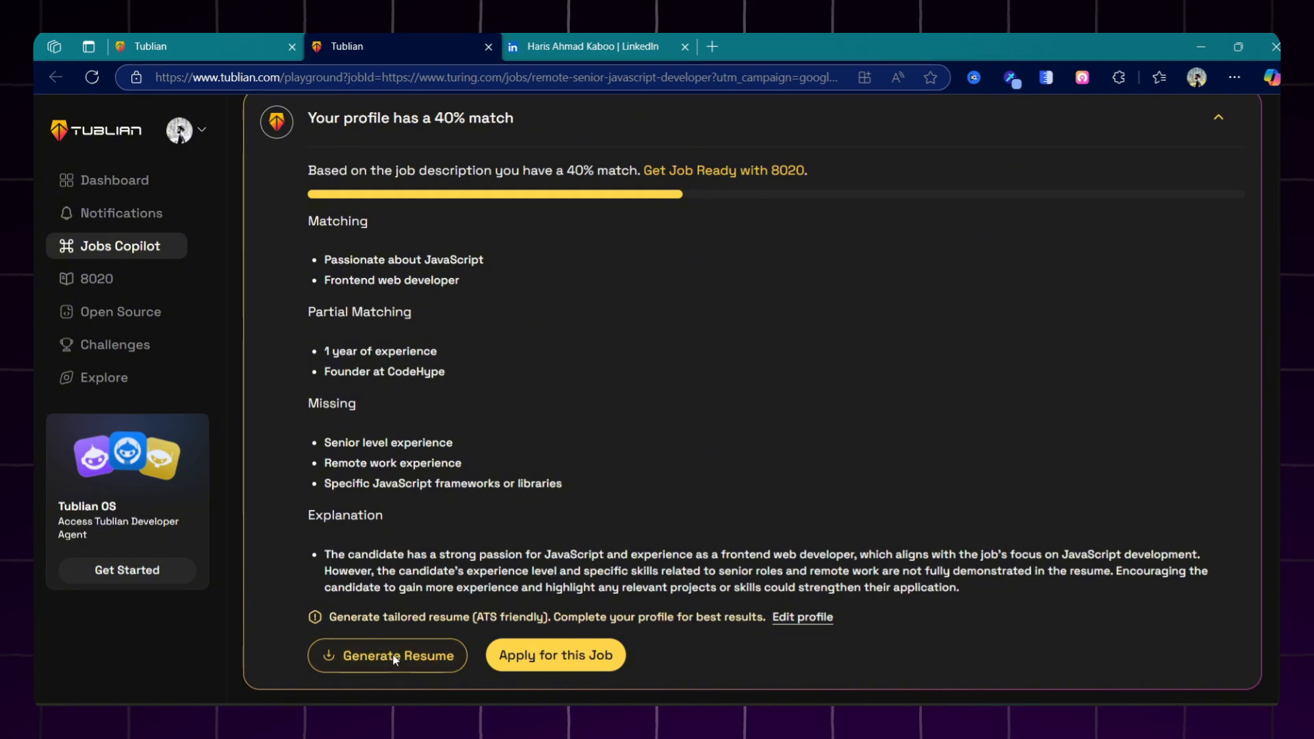
left_click(1158, 77)
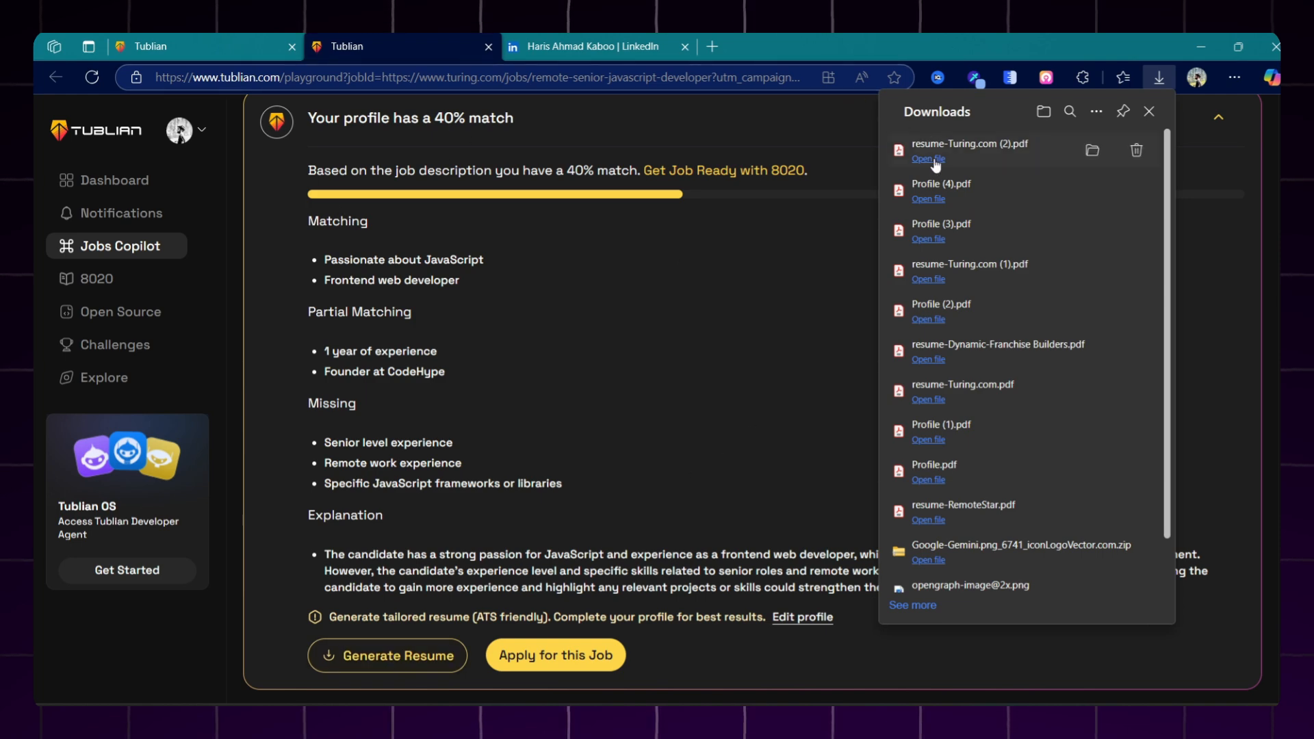
- View the downloaded resume PDF's Turing.com summary and CodeHype experience sections
left_click(927, 159)
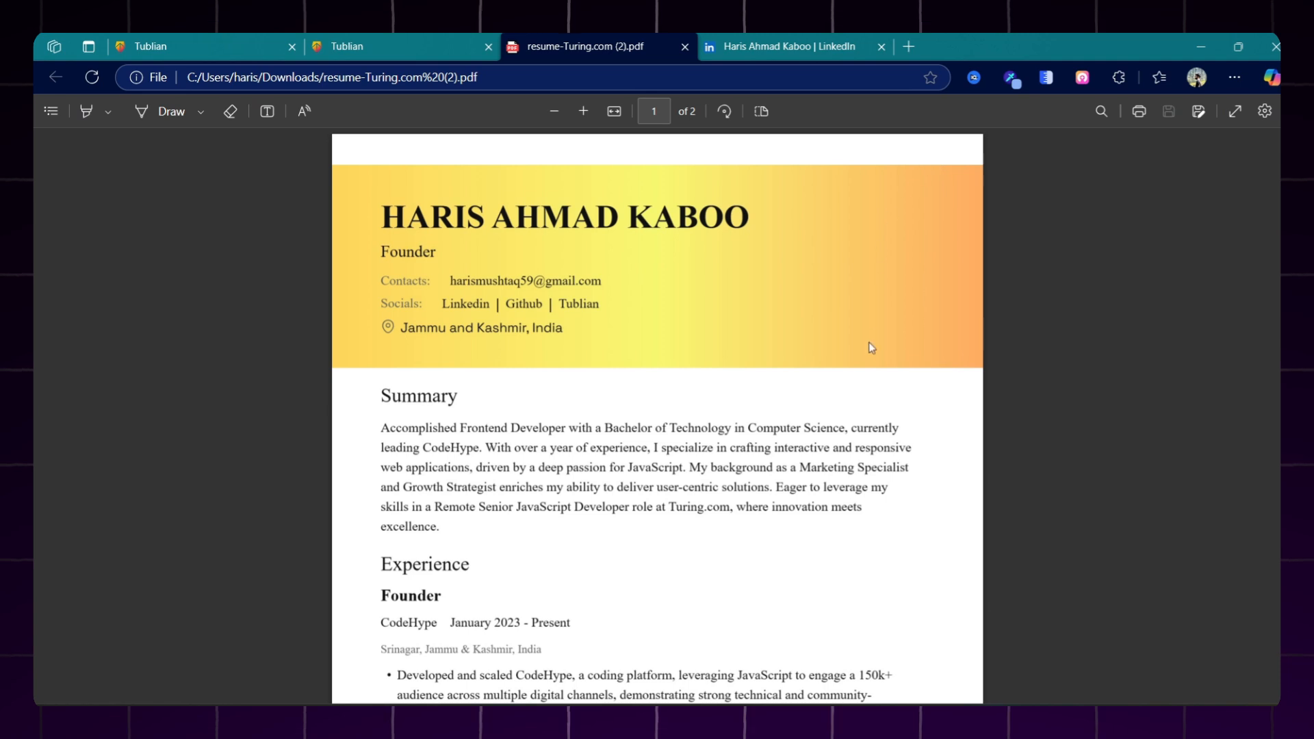
mouse_move(655, 275)
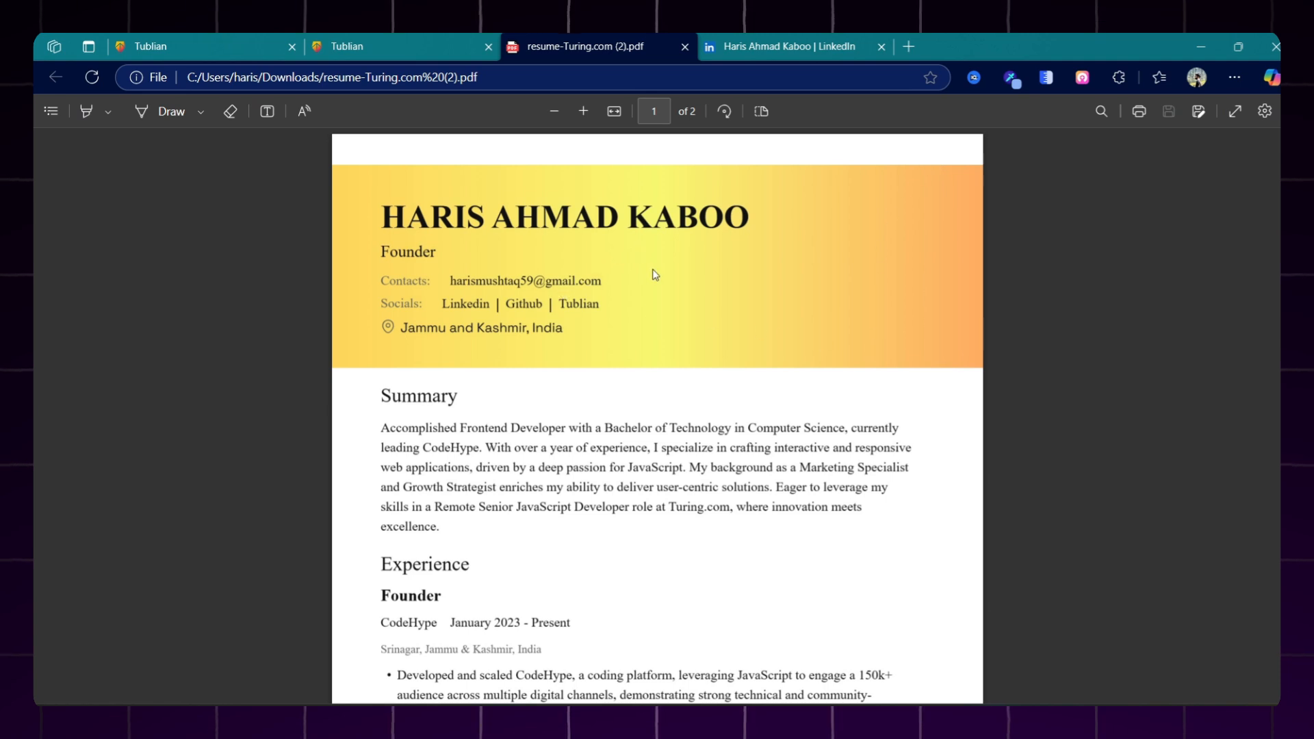
scroll("down", 3)
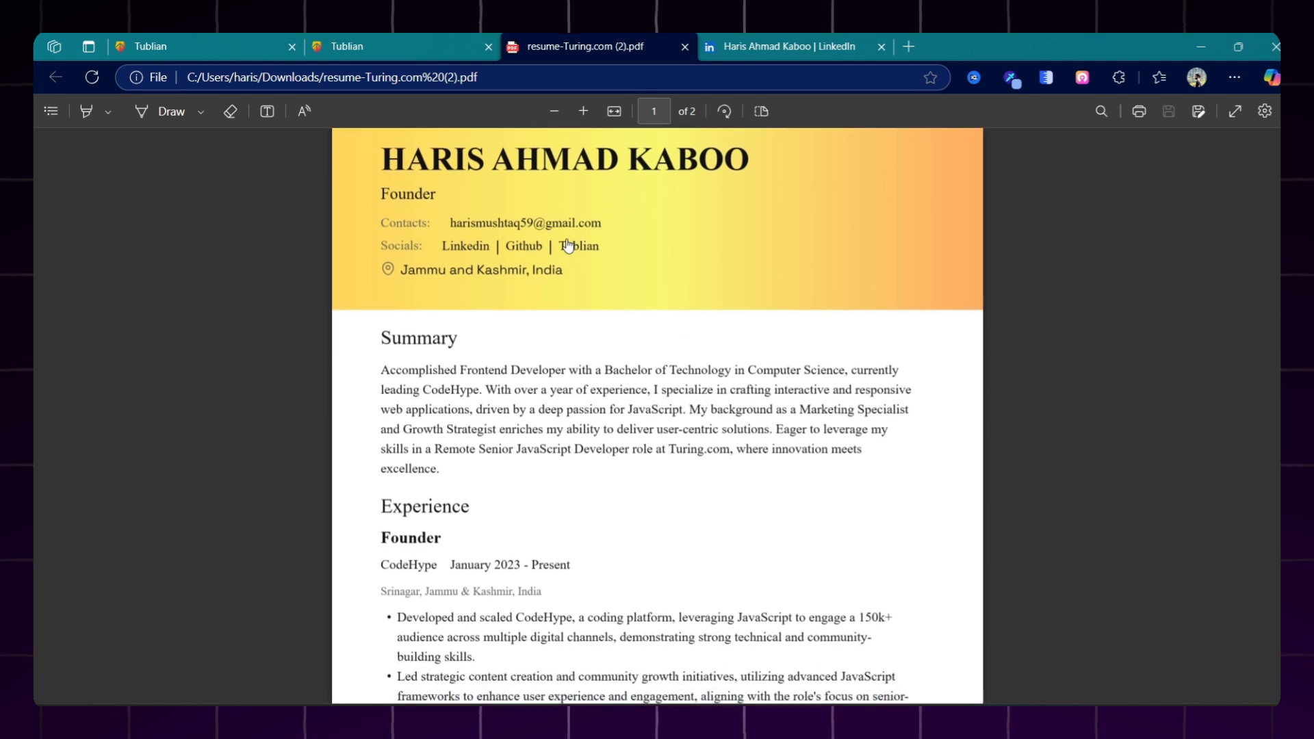
mouse_move(509, 223)
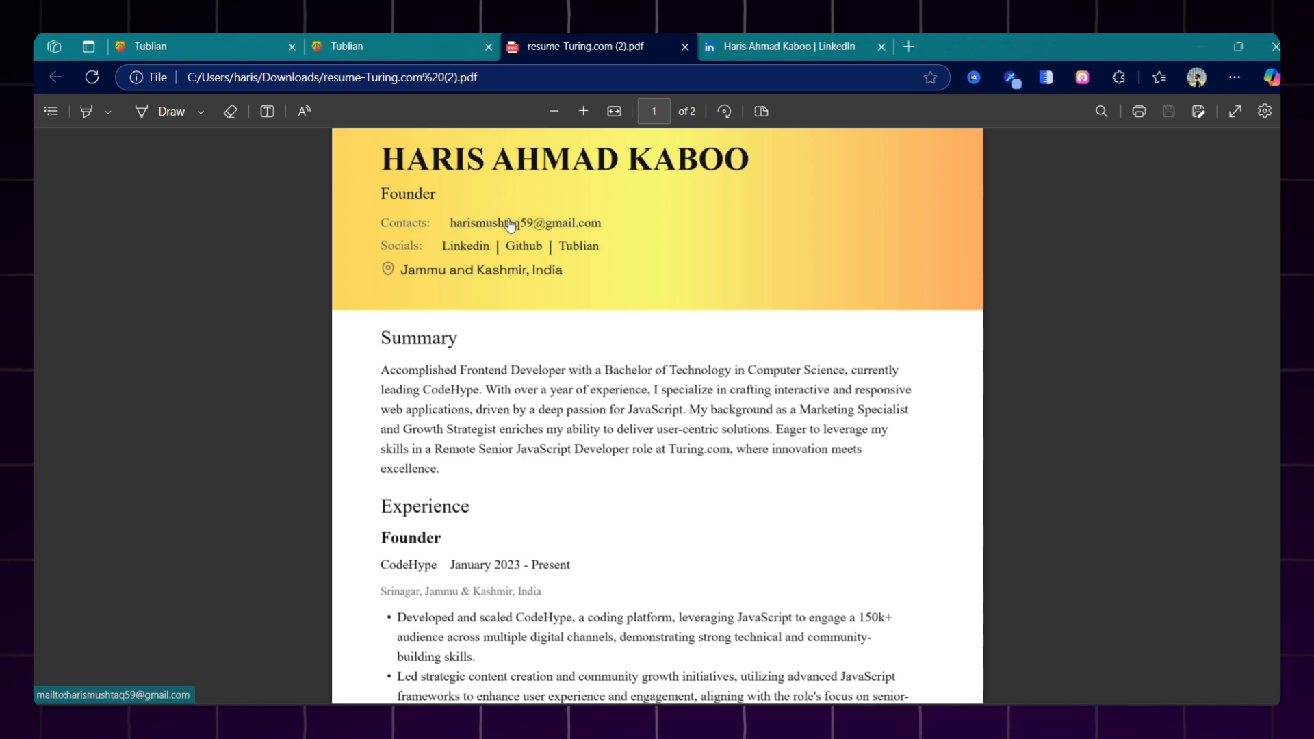
mouse_move(464, 245)
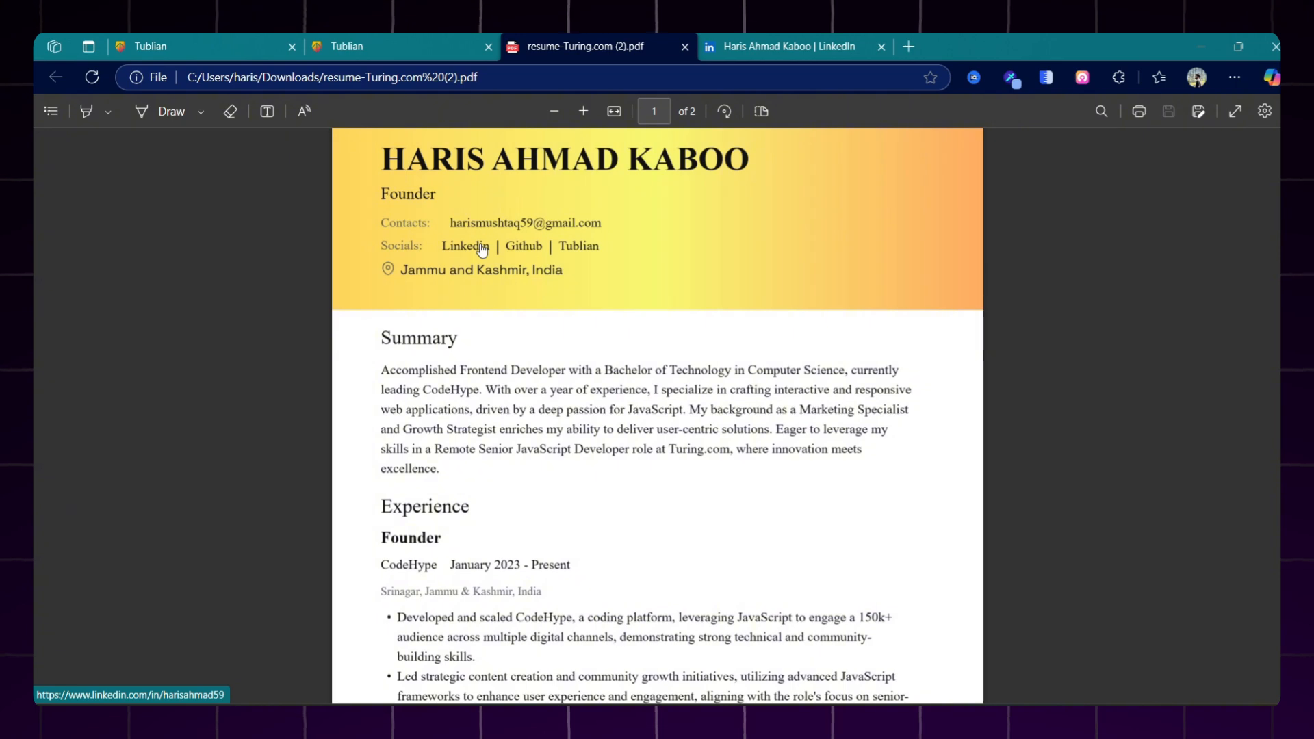
mouse_move(523, 246)
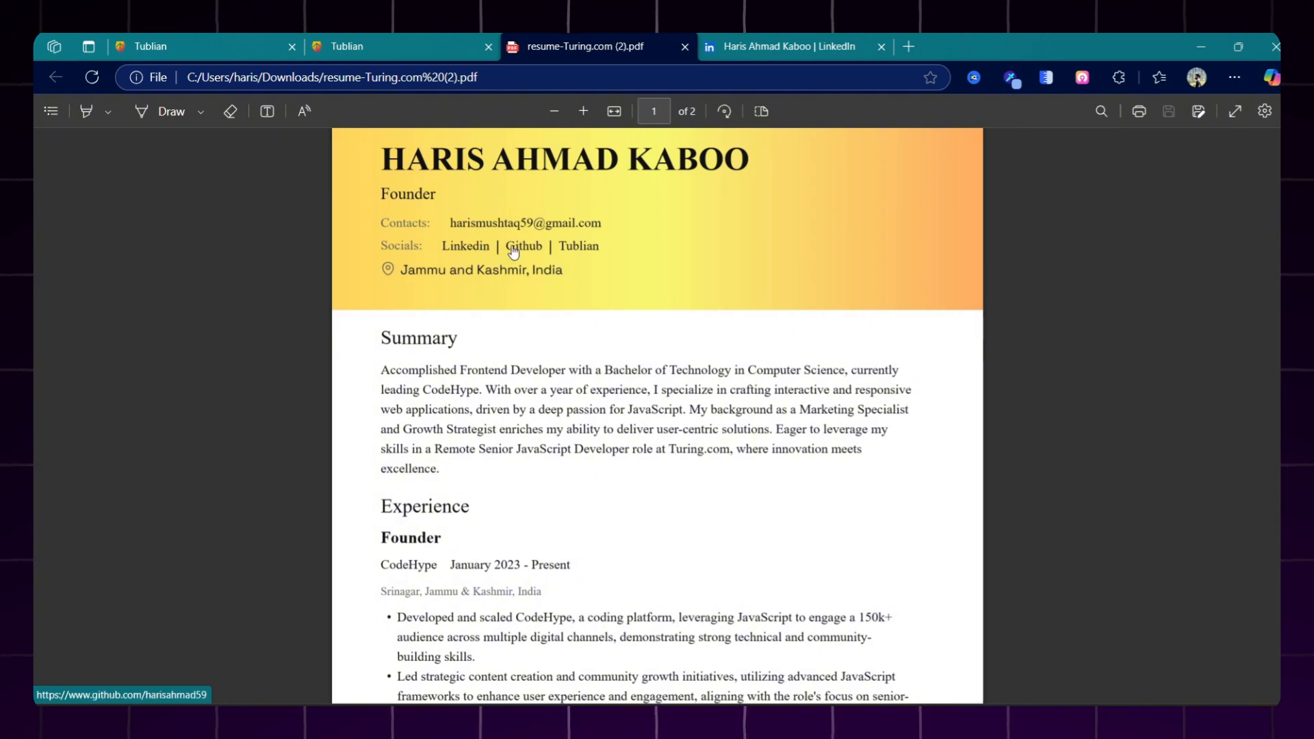
mouse_move(489, 316)
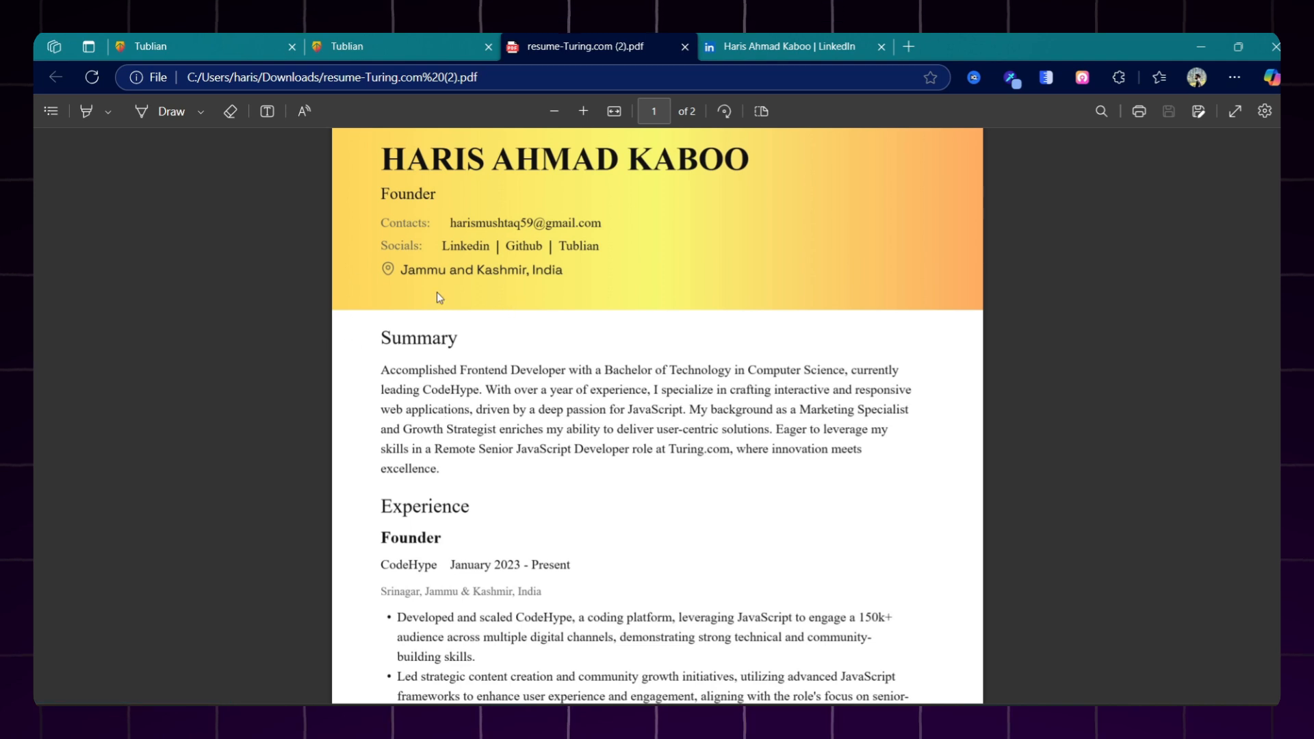
mouse_move(486, 249)
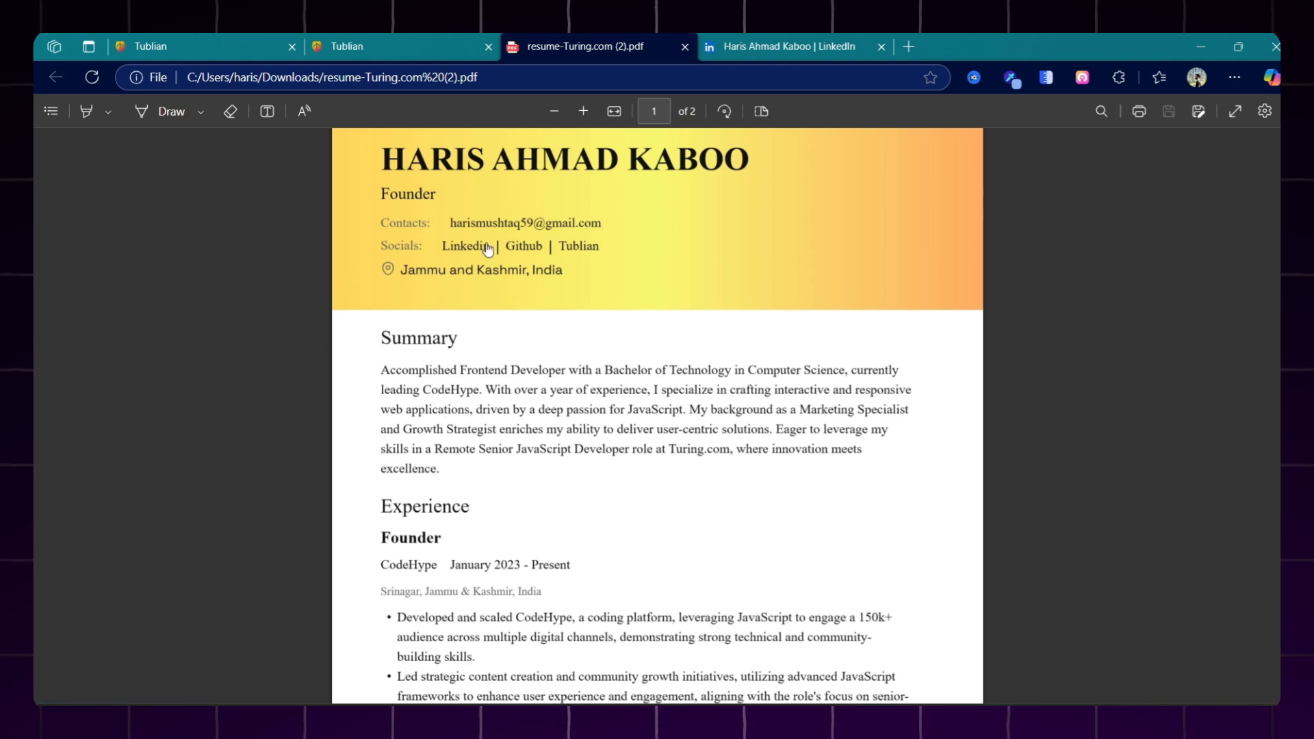
scroll("down", 3)
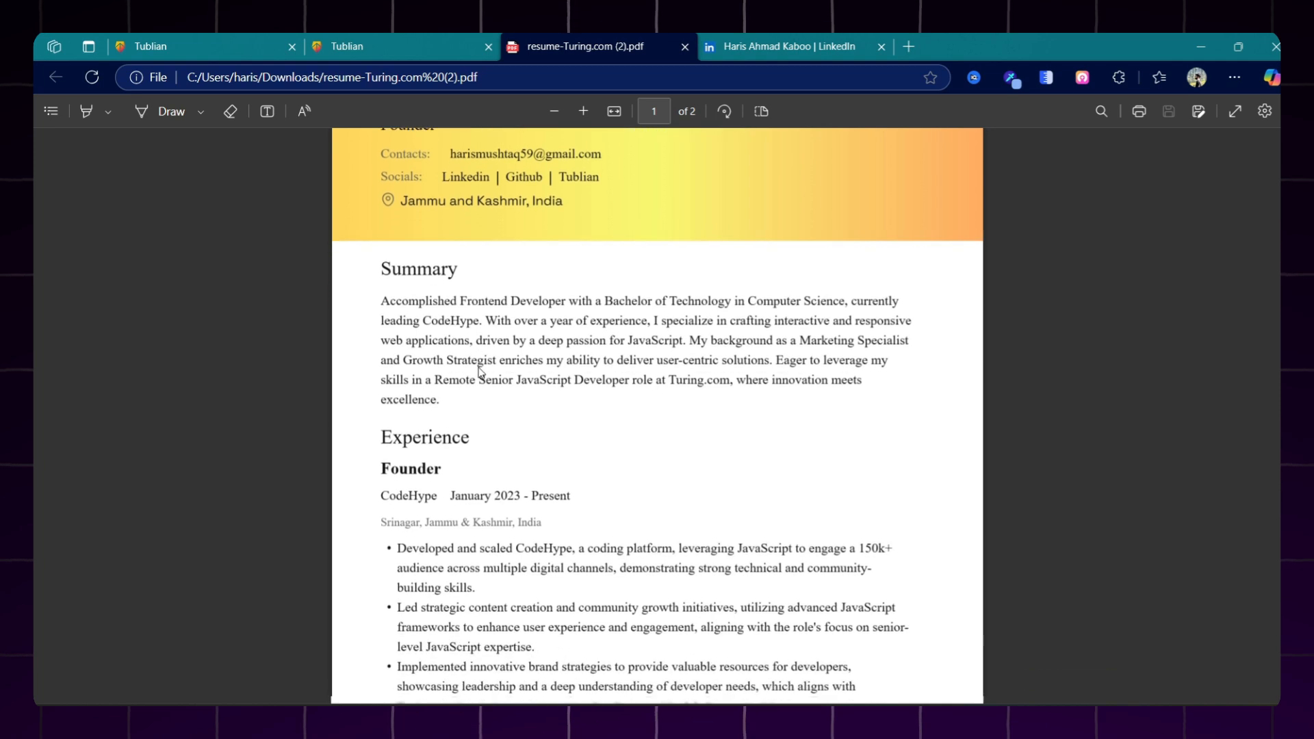
scroll("down", 3)
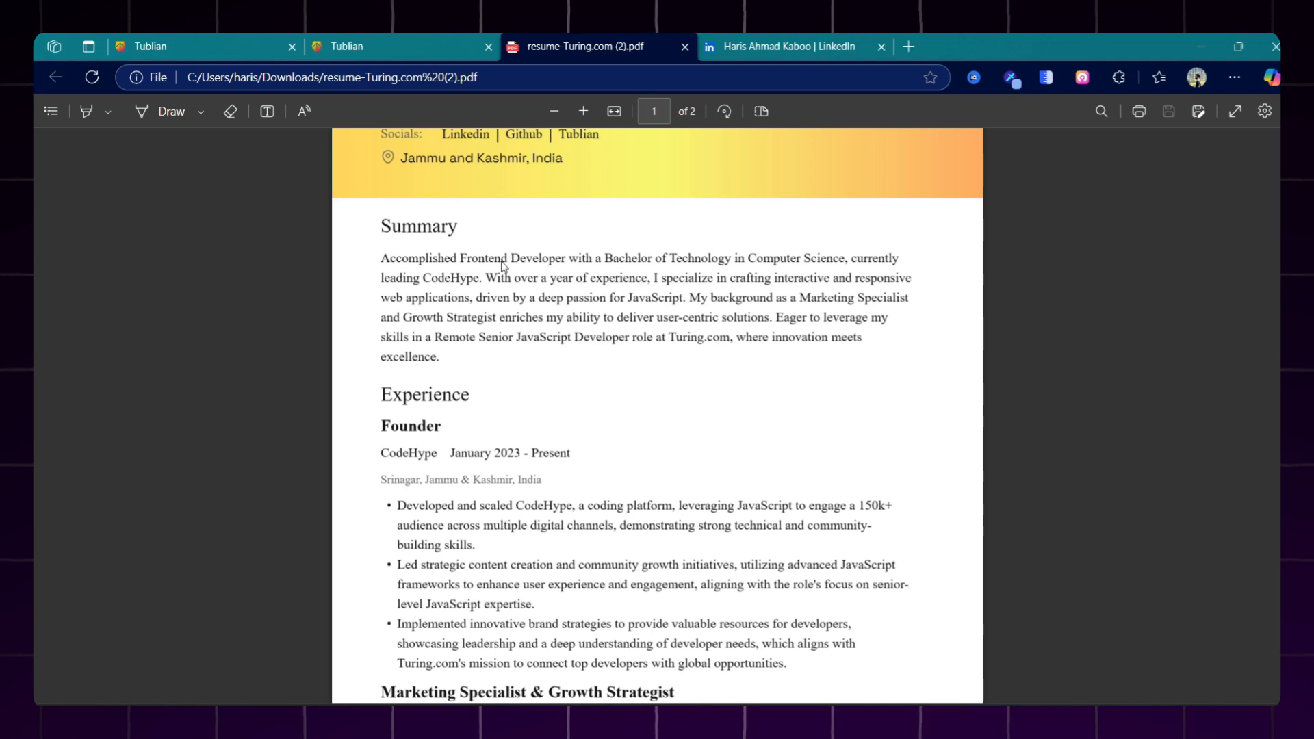
mouse_move(683, 312)
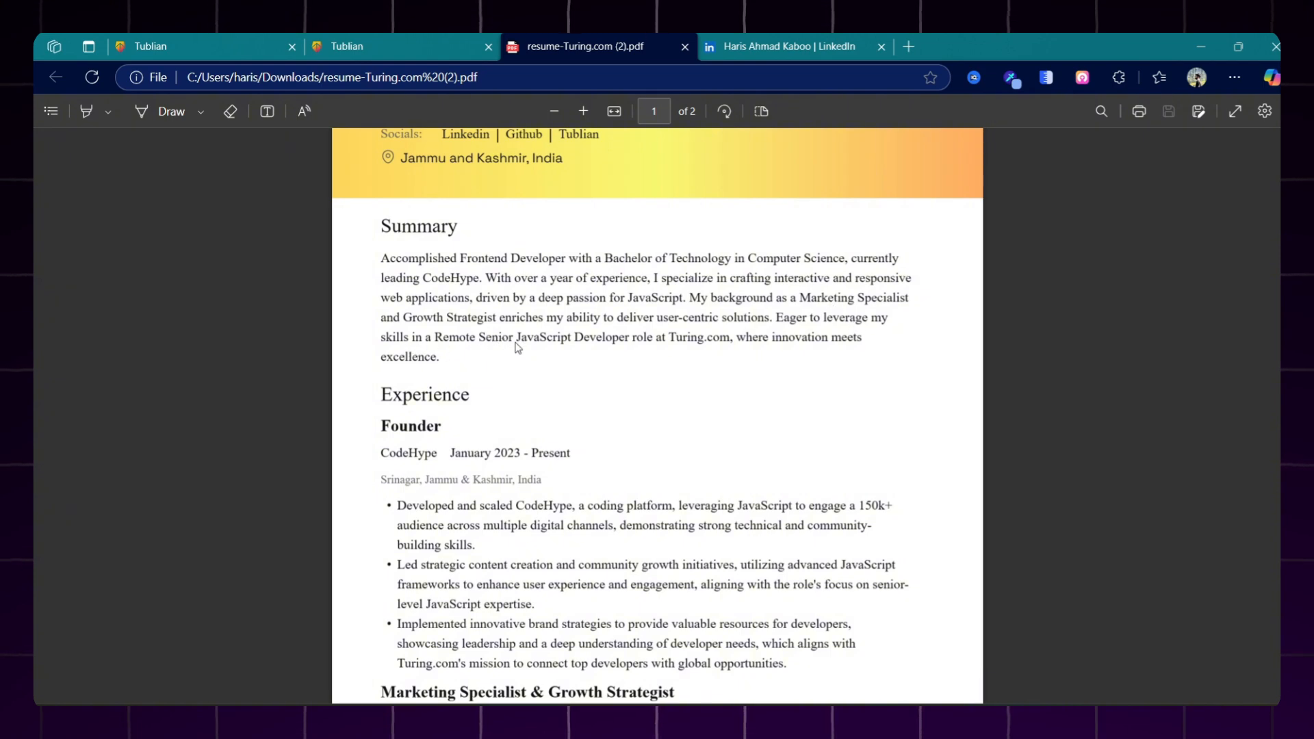
mouse_move(761, 347)
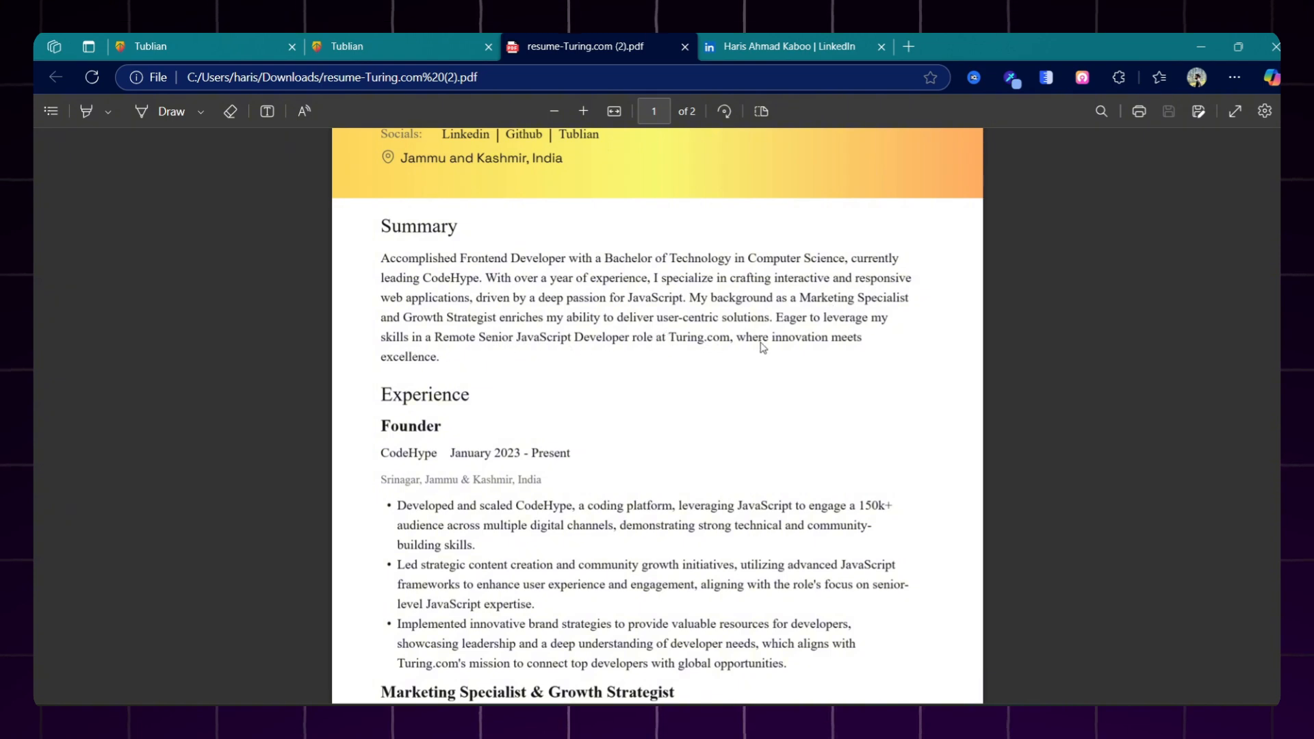